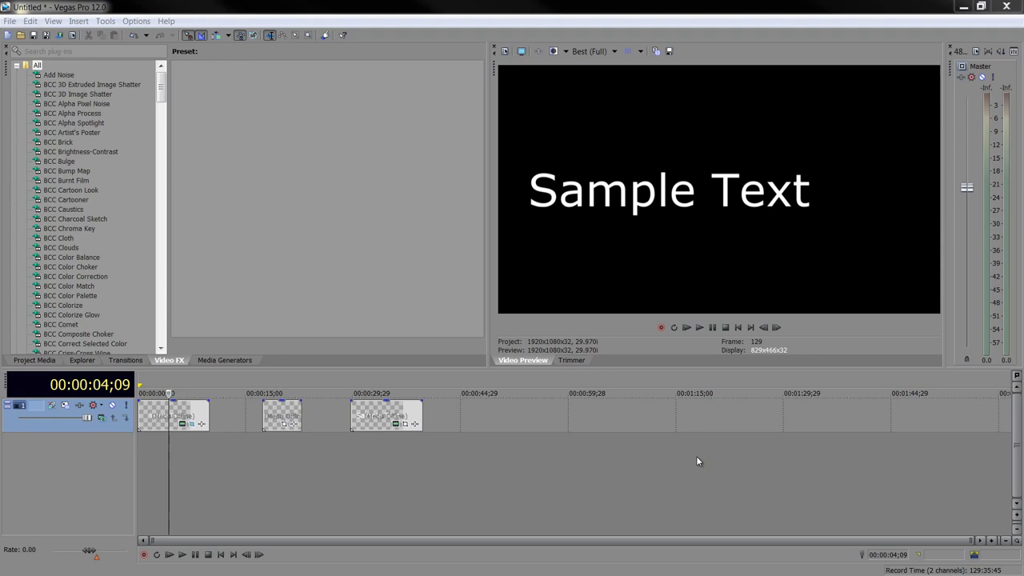
pyautogui.moveTo(171, 448)
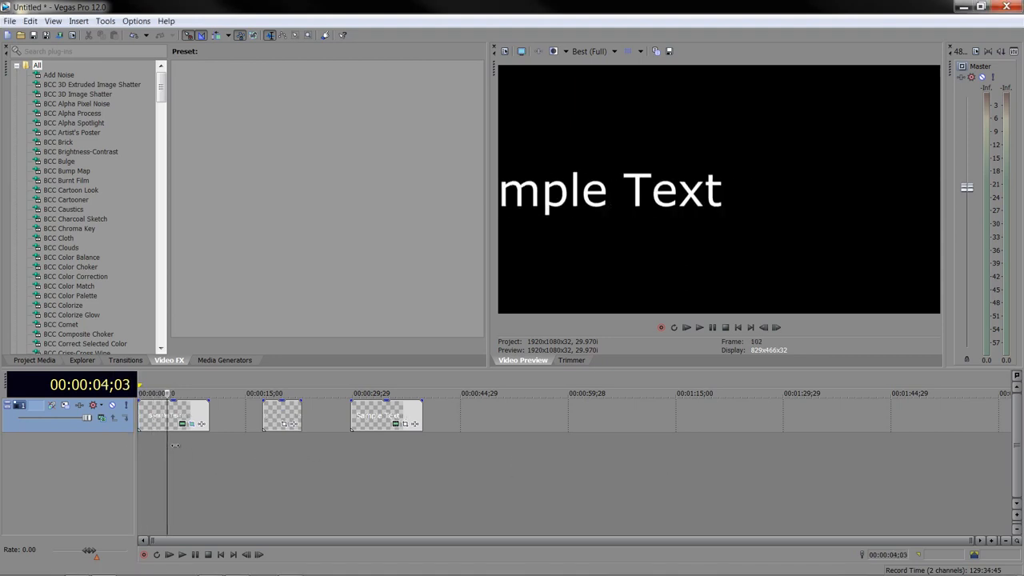
# Scrub to the first title and set preview quality to Good (Auto).
pyautogui.click(159, 393)
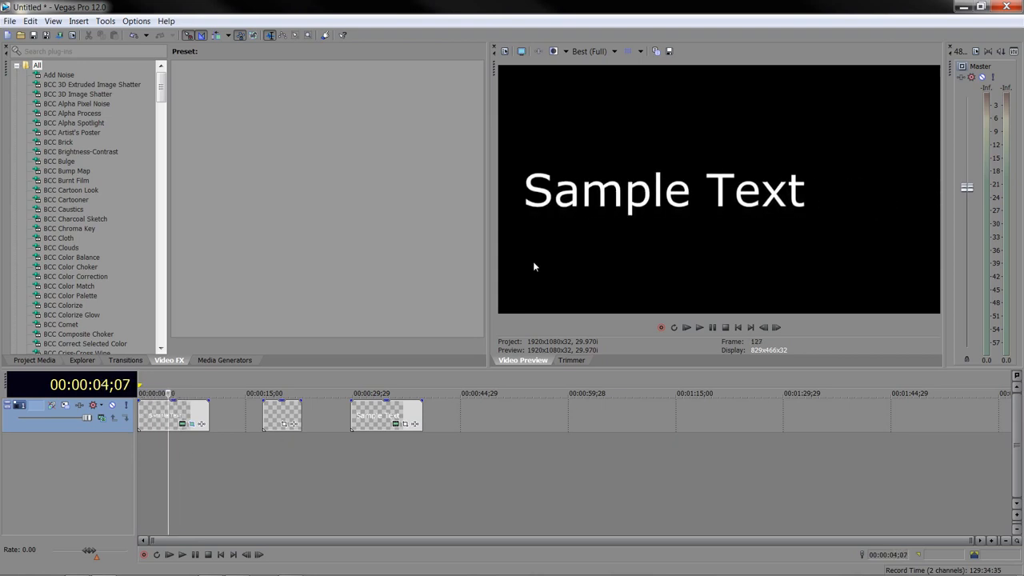
pyautogui.moveTo(553, 51)
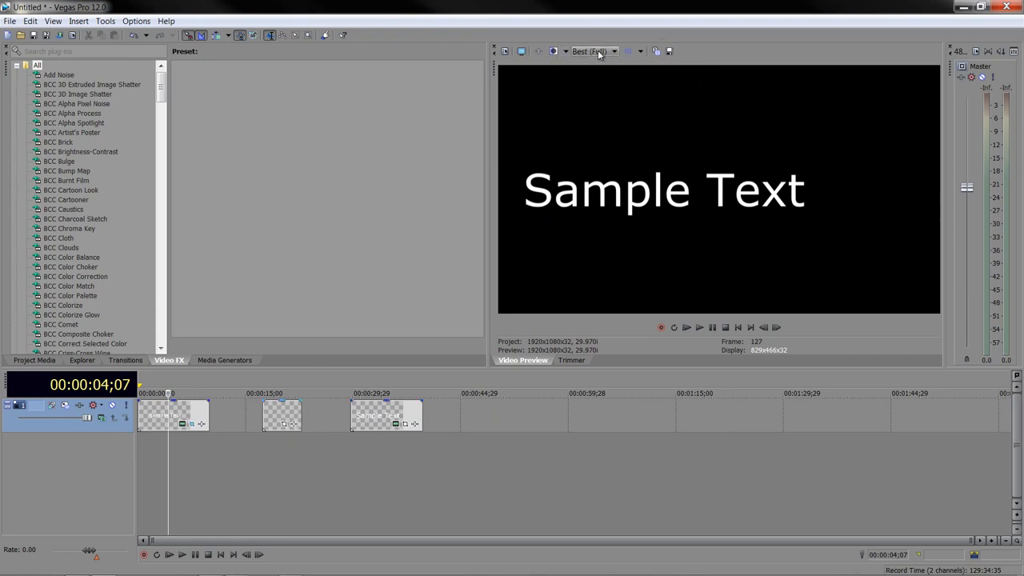
pyautogui.click(593, 51)
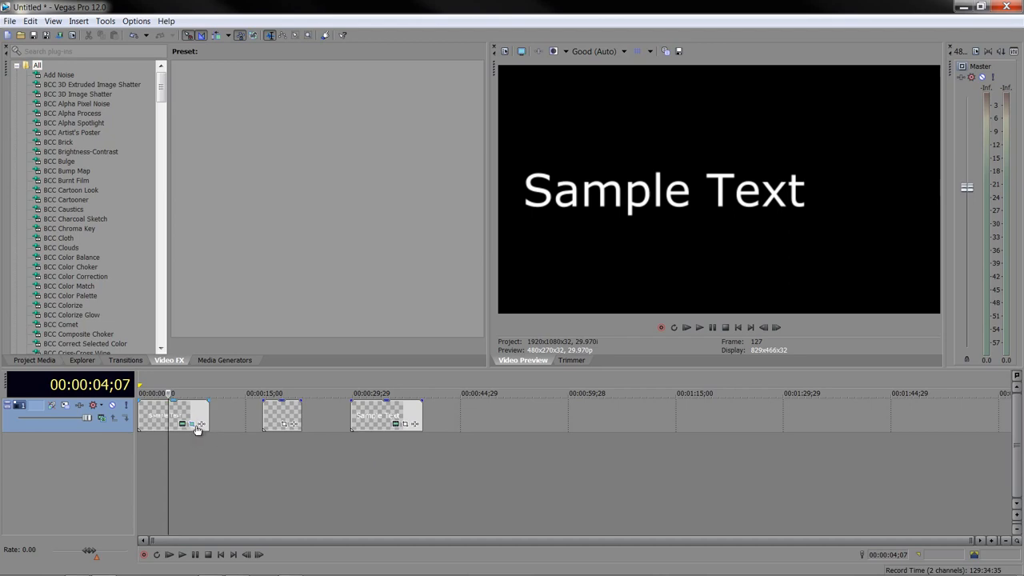
pyautogui.click(192, 424)
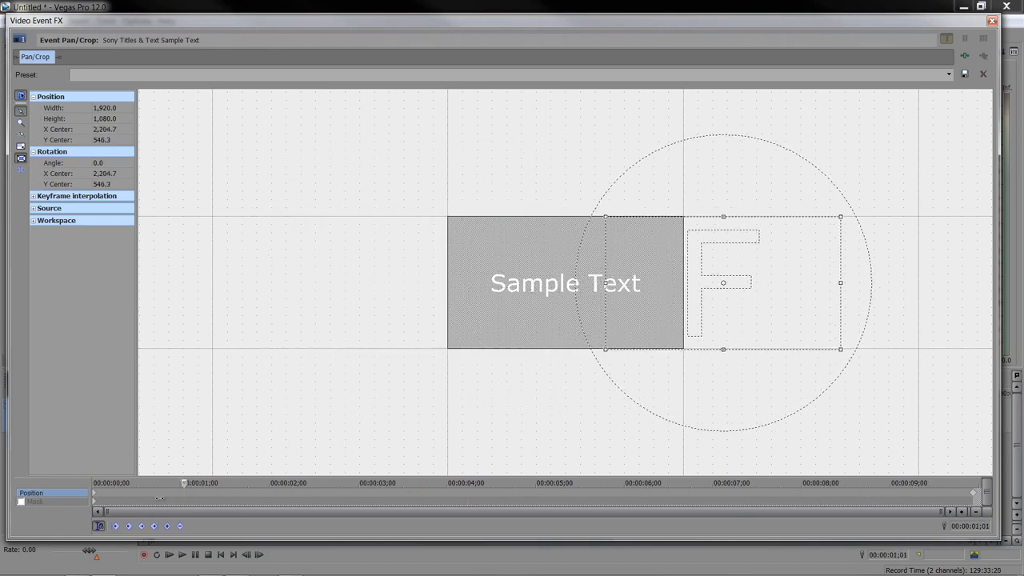
pyautogui.moveTo(724, 282); pyautogui.dragTo(438, 283)
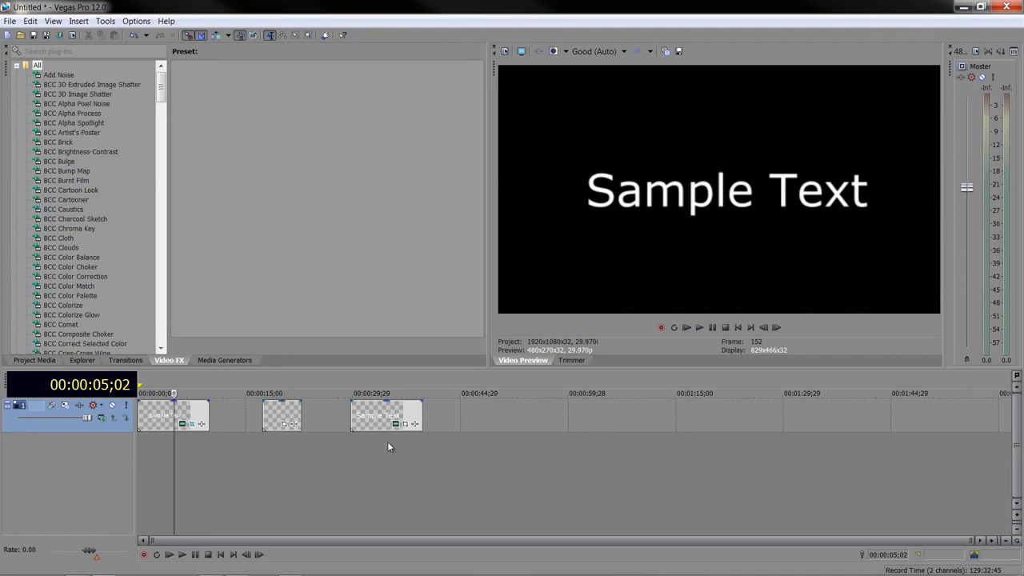
# Reposition the playhead and enable Video Bus Track (Ctrl+Shift+B) from the View menu.
pyautogui.click(391, 393)
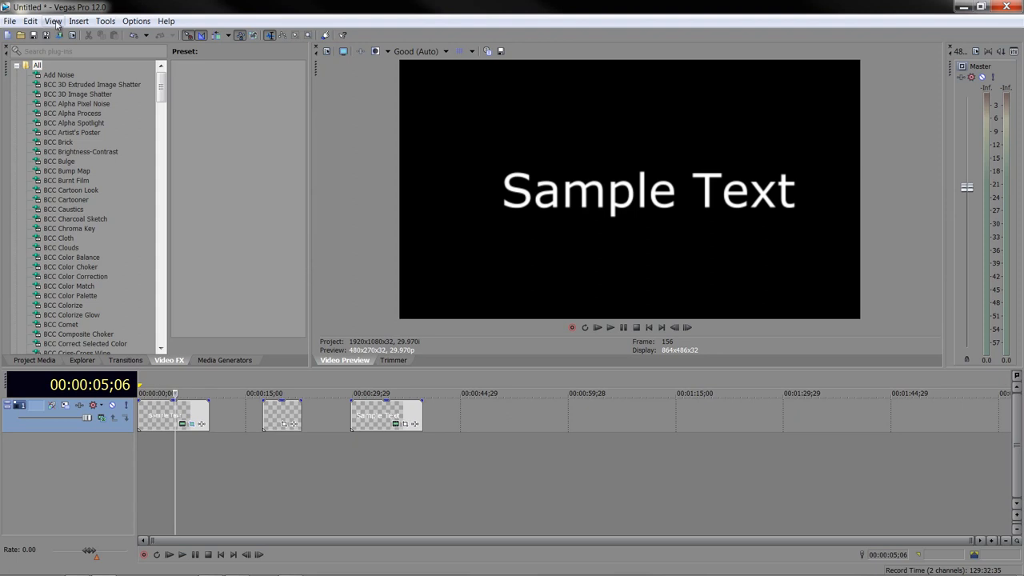
pyautogui.click(53, 20)
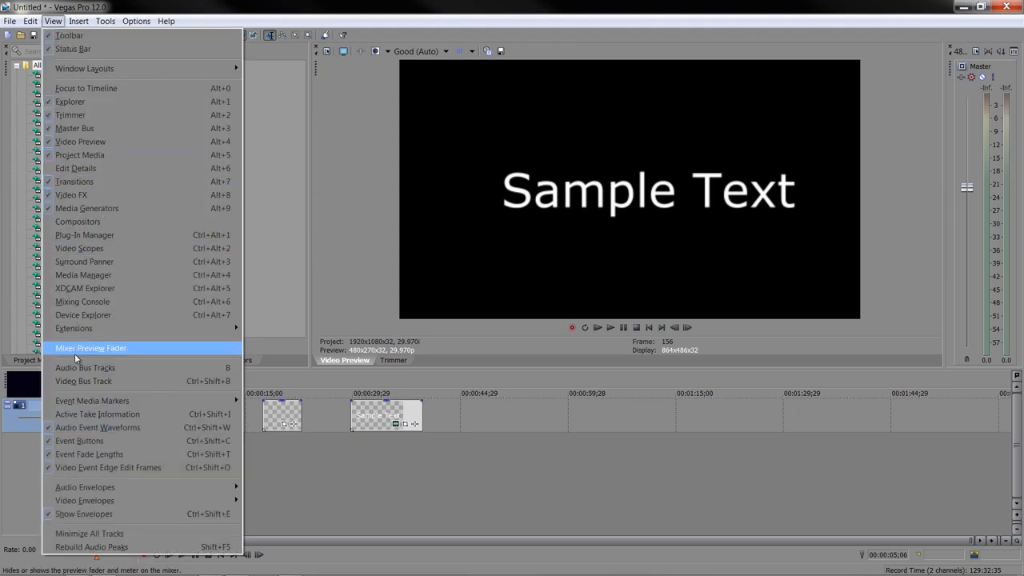
pyautogui.moveTo(212, 394)
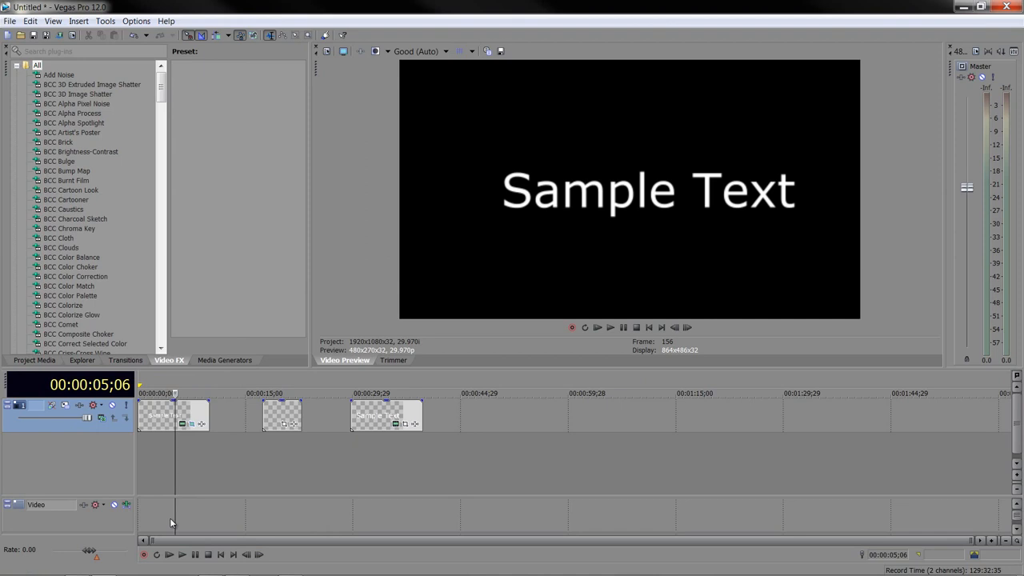
pyautogui.moveTo(165, 477)
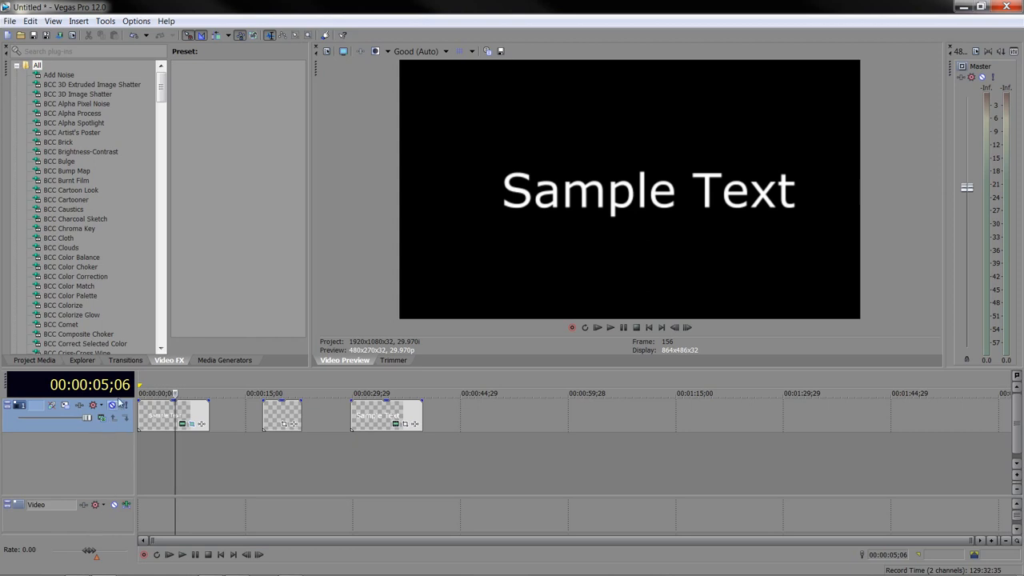
pyautogui.moveTo(113, 405)
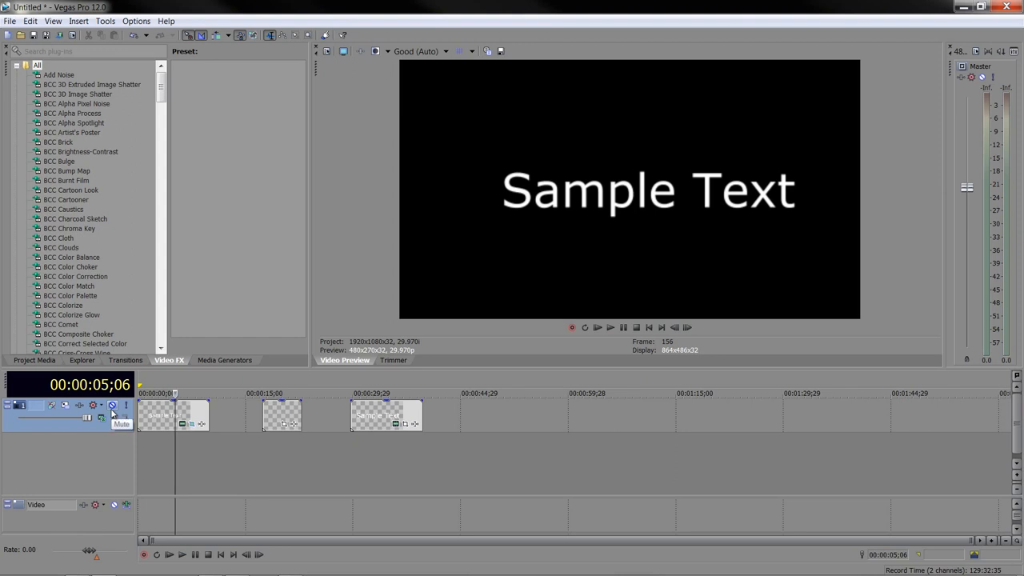
pyautogui.moveTo(104, 462)
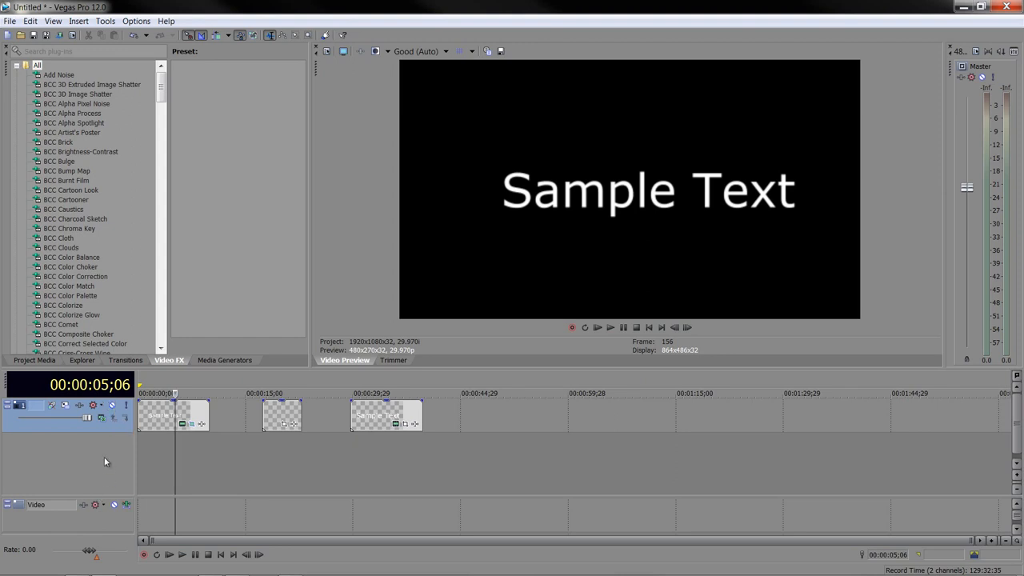
pyautogui.moveTo(56, 544)
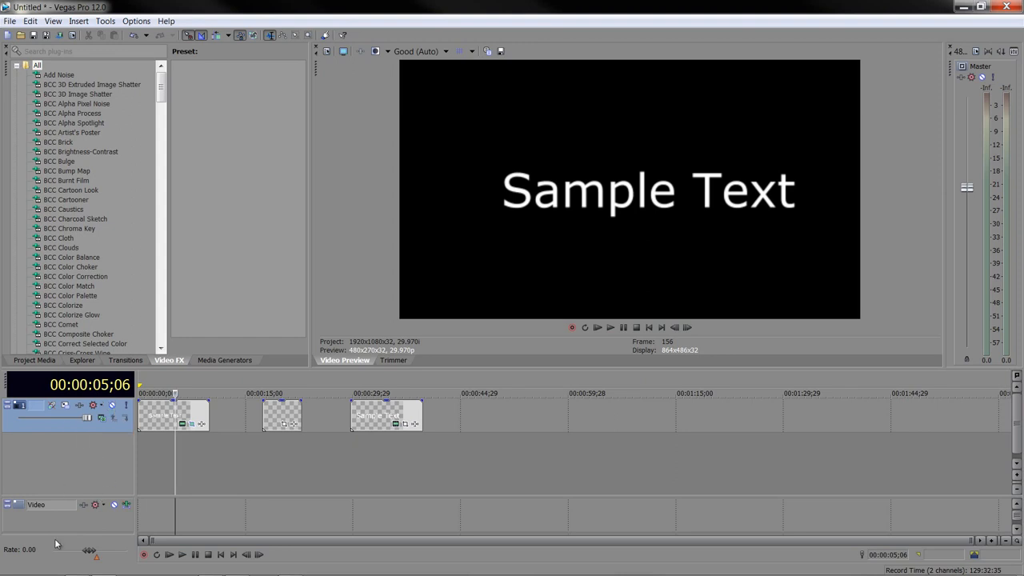
pyautogui.moveTo(37, 517)
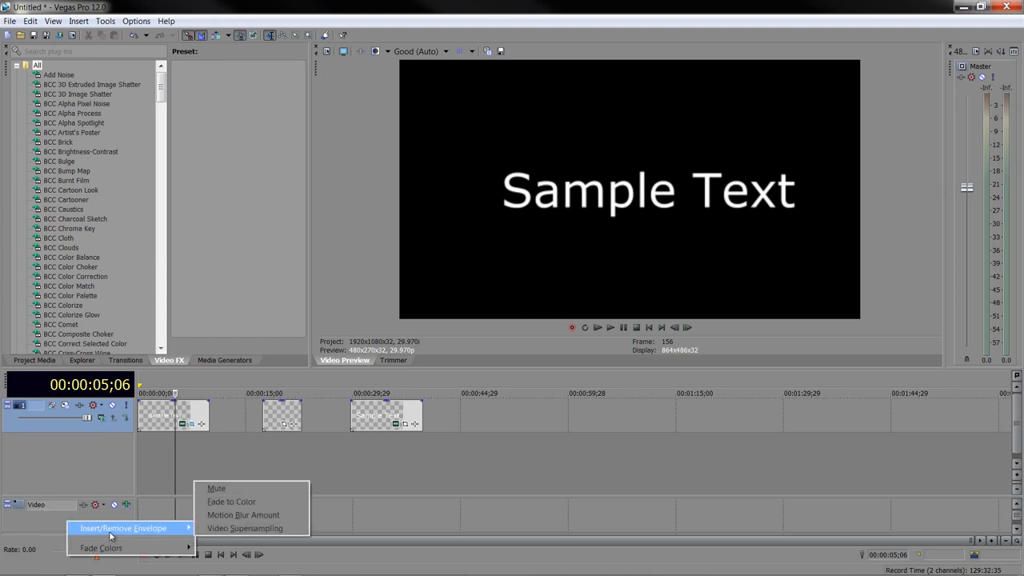
pyautogui.moveTo(216, 488)
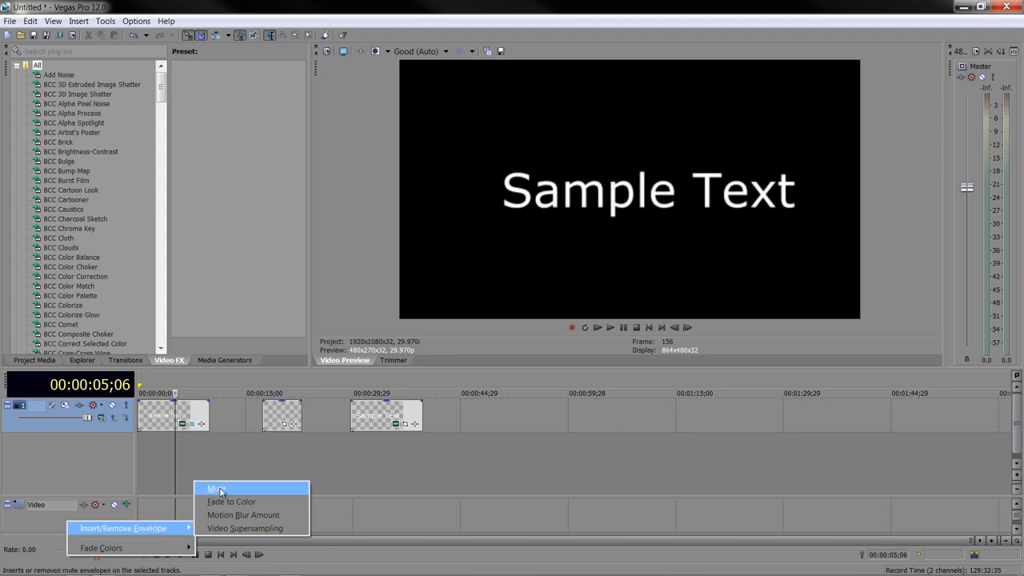
pyautogui.moveTo(243, 515)
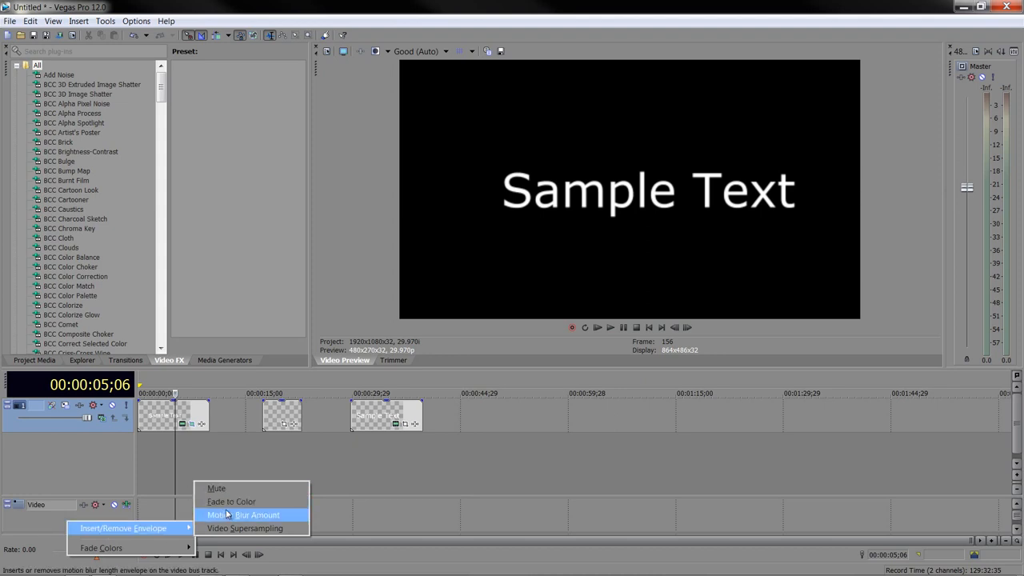
pyautogui.moveTo(244, 528)
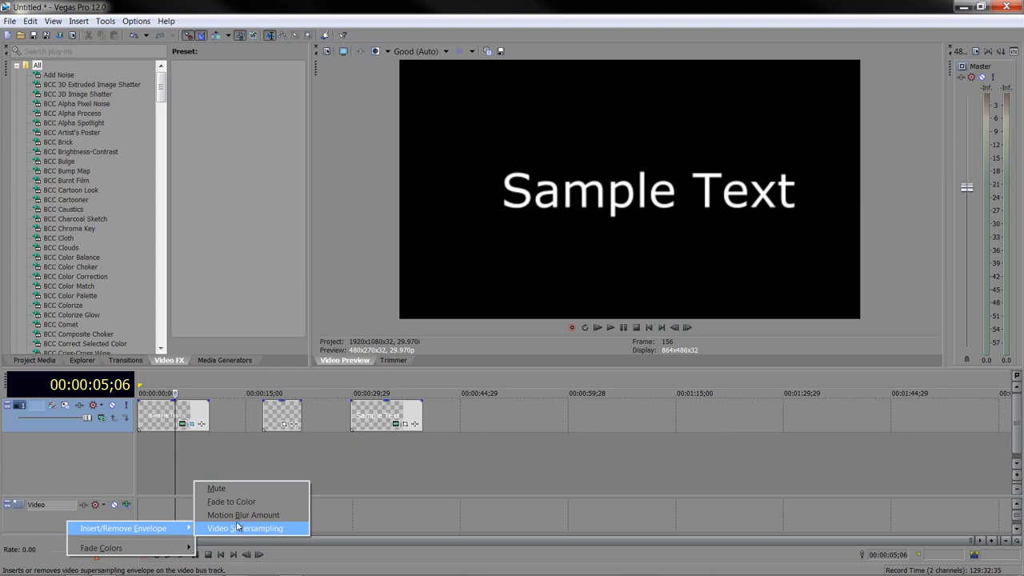
pyautogui.moveTo(244, 514)
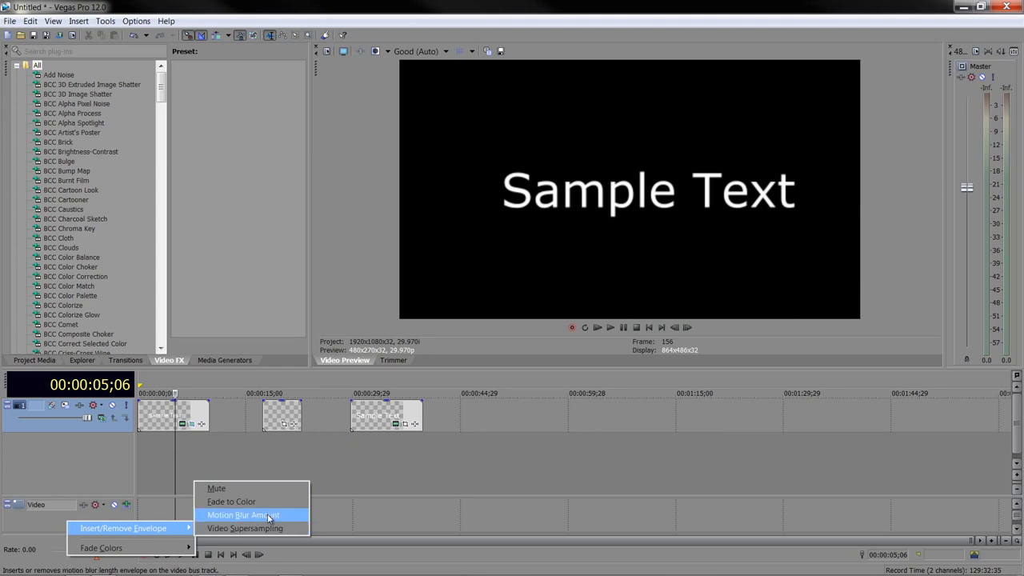
# Add a Motion Blur Amount envelope to the video bus and return to the first title.
pyautogui.click(243, 515)
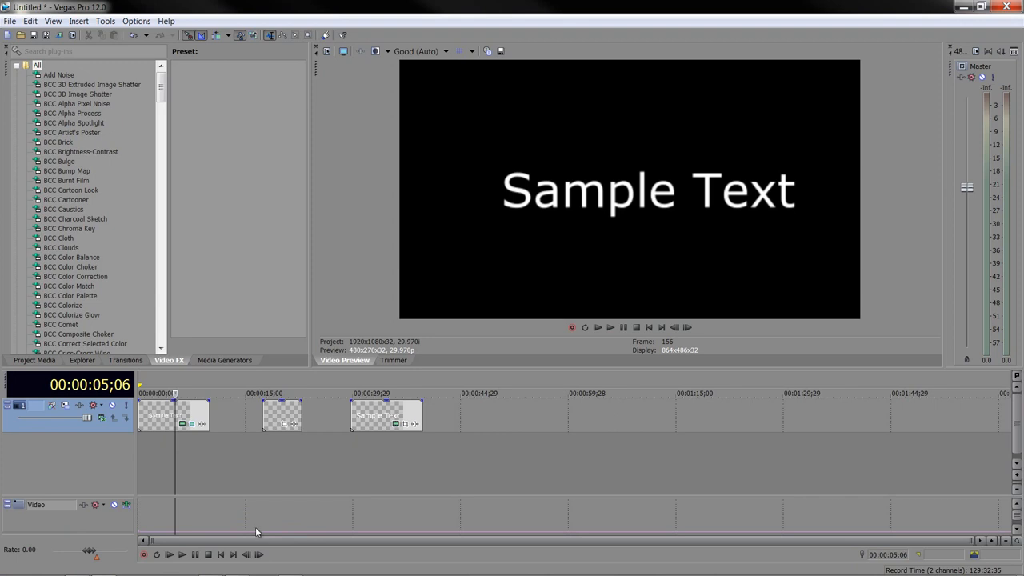
pyautogui.moveTo(235, 534)
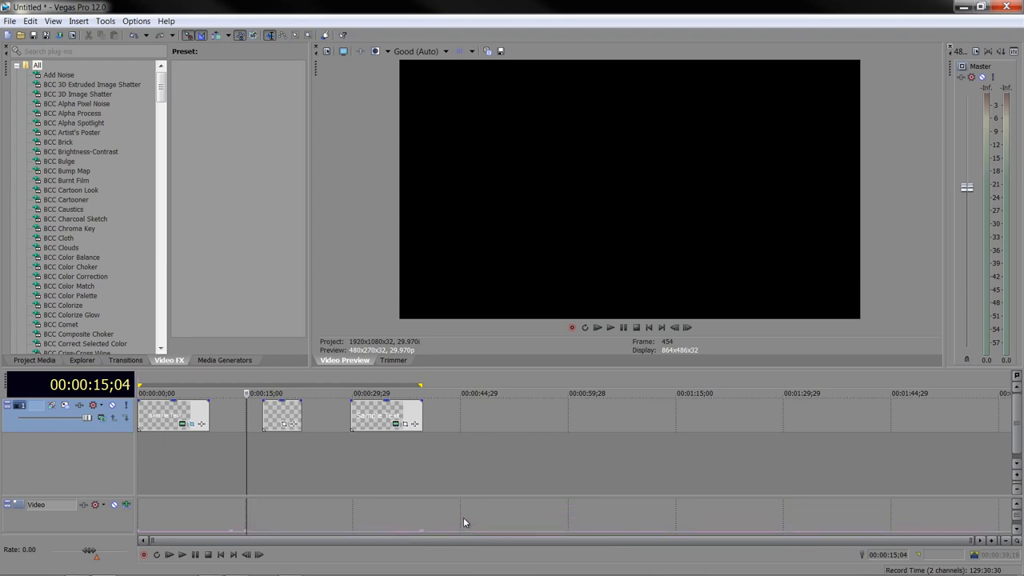
pyautogui.click(175, 392)
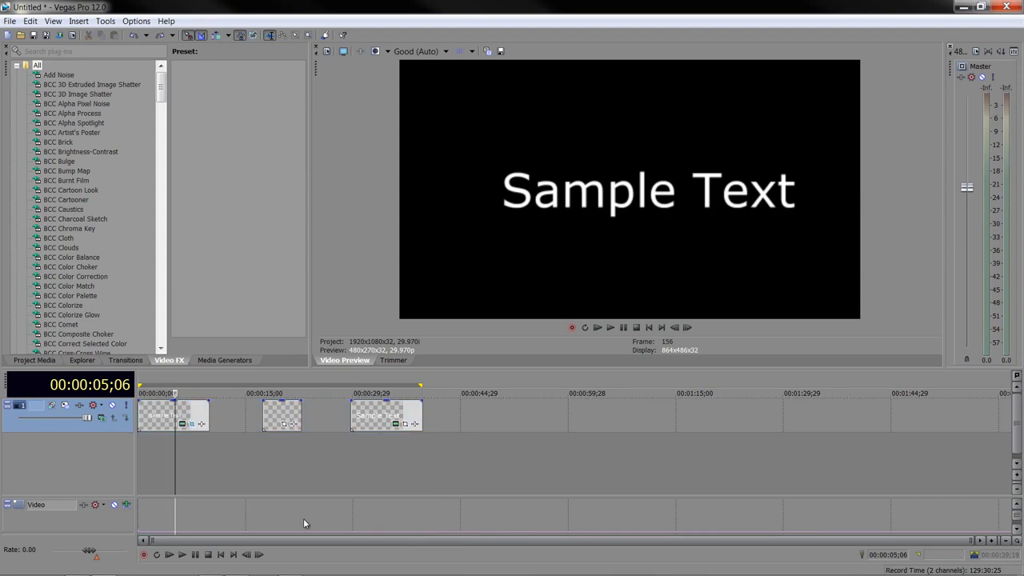
pyautogui.moveTo(166, 522)
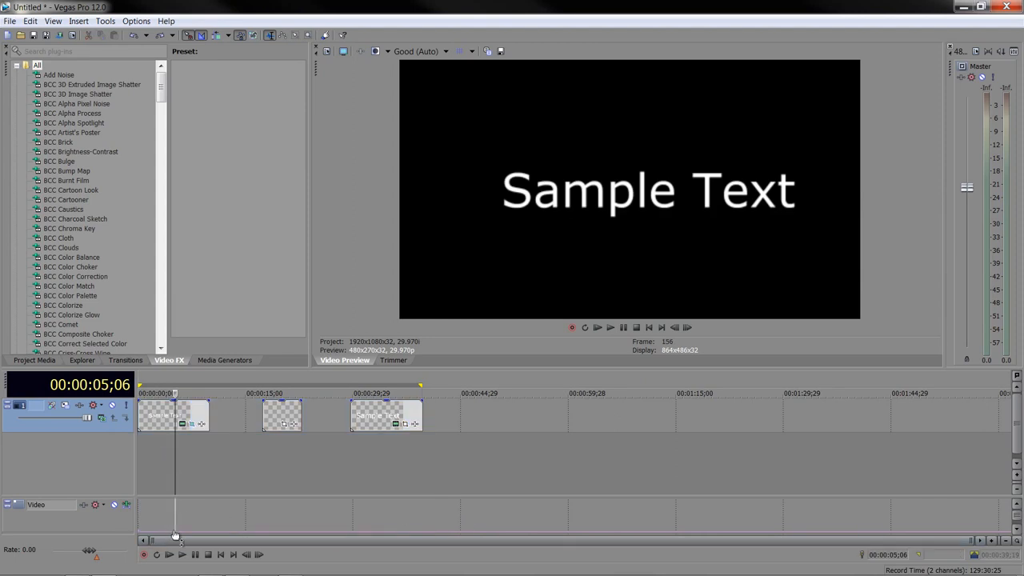
pyautogui.moveTo(152, 412)
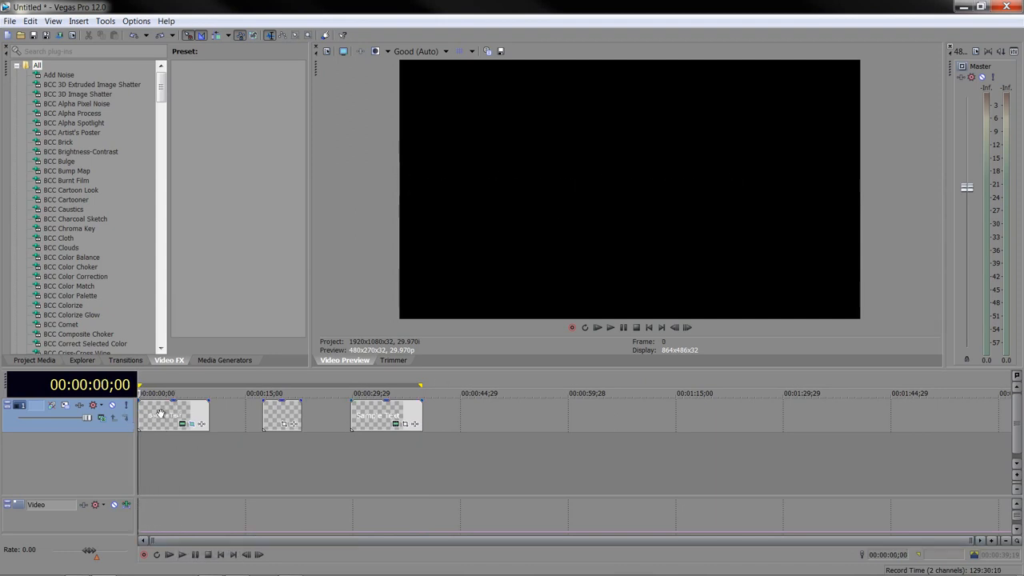
# Play and stop on the first title, then preview 'This is Text' in the second title.
pyautogui.click(611, 327)
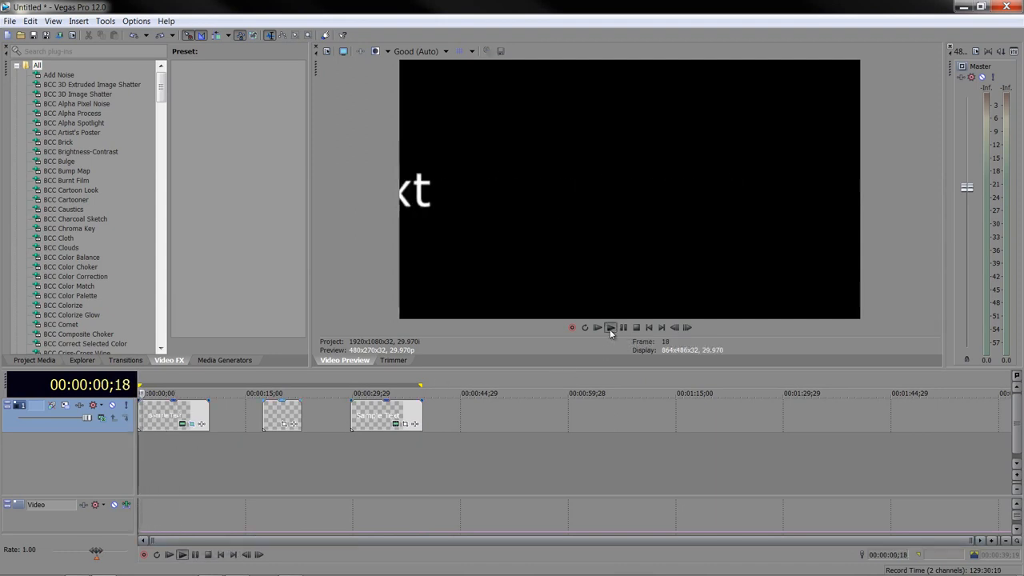
pyautogui.click(597, 327)
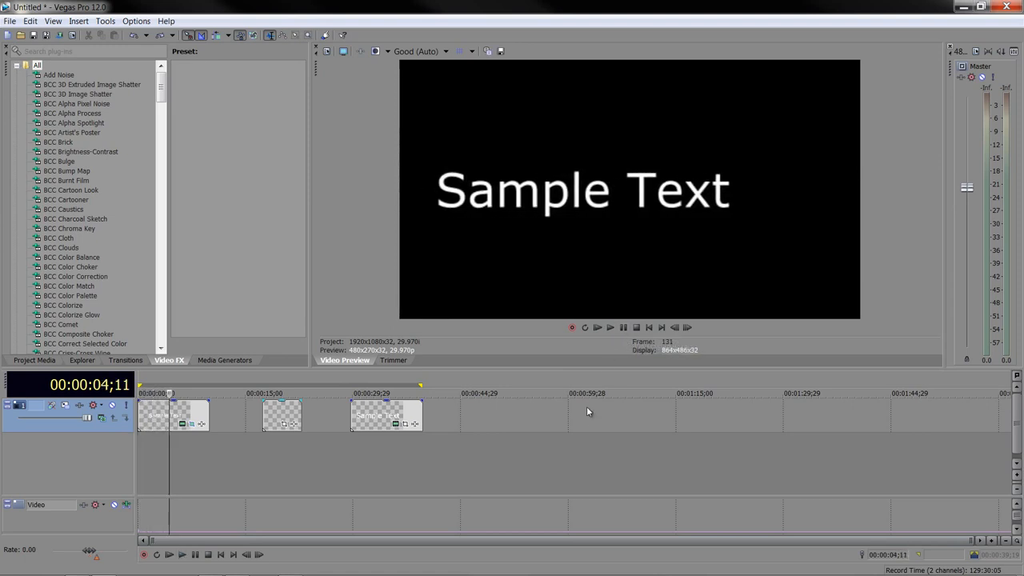
pyautogui.moveTo(214, 473)
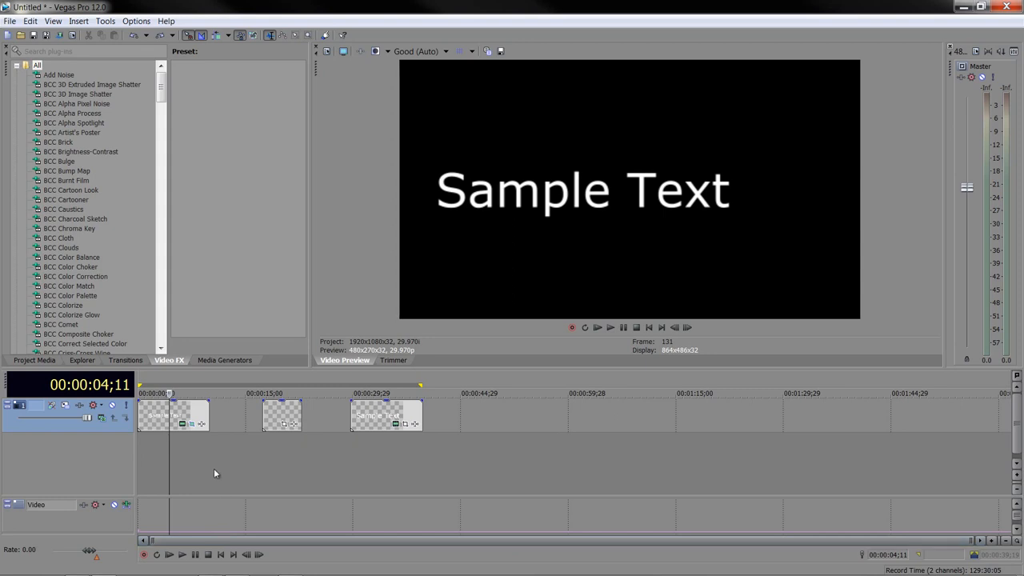
pyautogui.moveTo(205, 537)
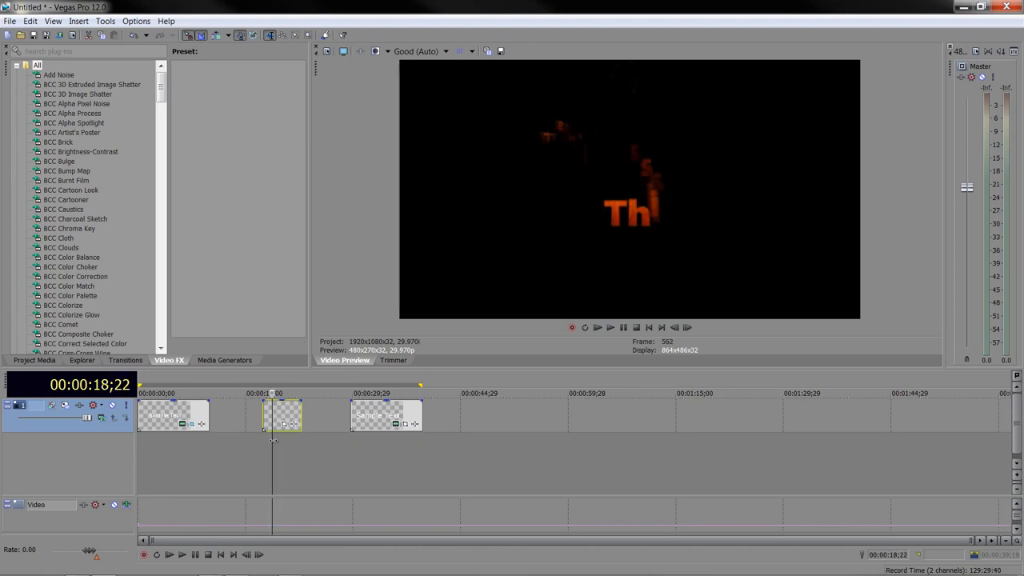
pyautogui.click(287, 393)
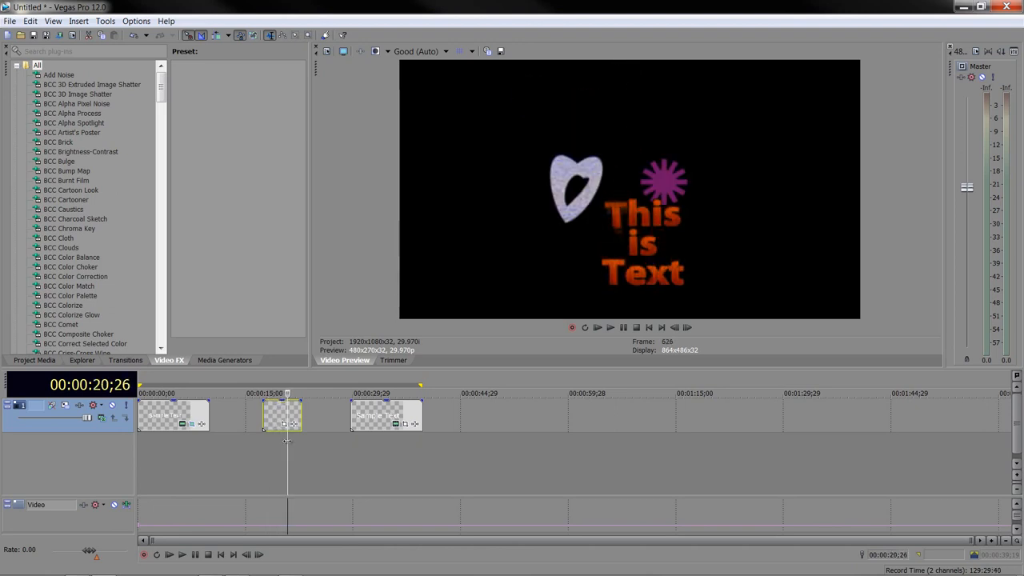
pyautogui.click(274, 393)
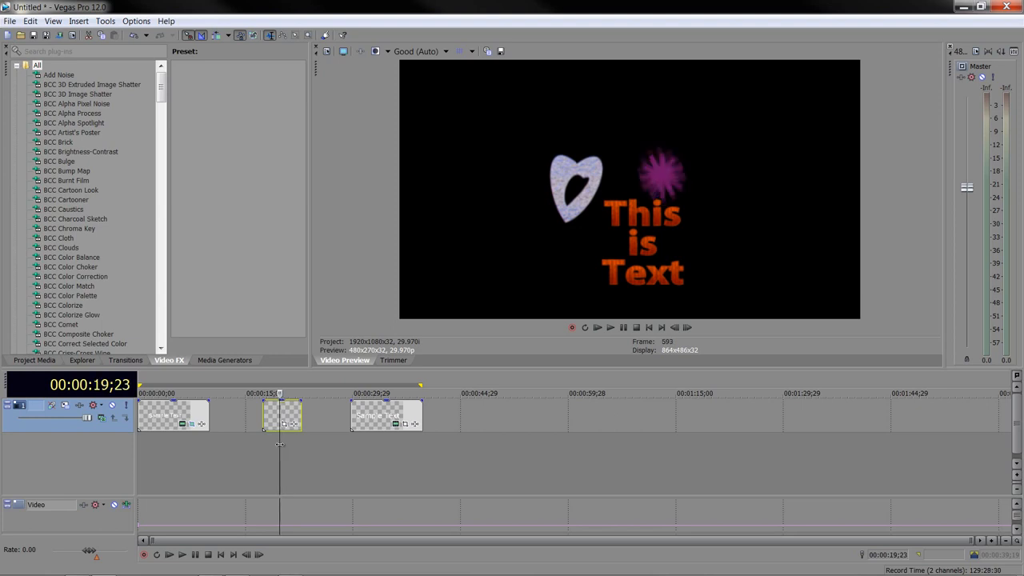
# Scrub from the second title back to the first to check the blurred text.
pyautogui.click(264, 392)
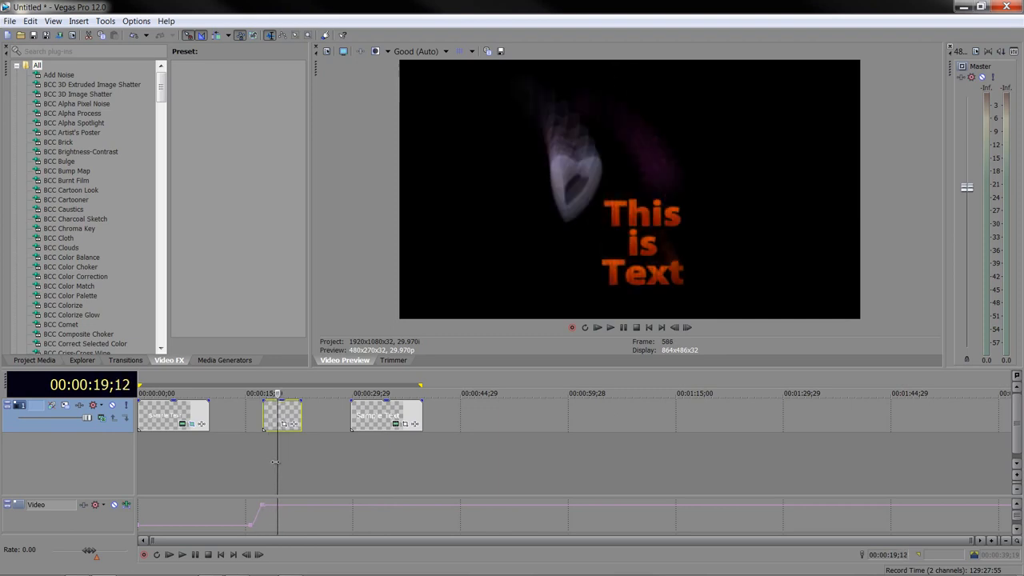
pyautogui.click(191, 392)
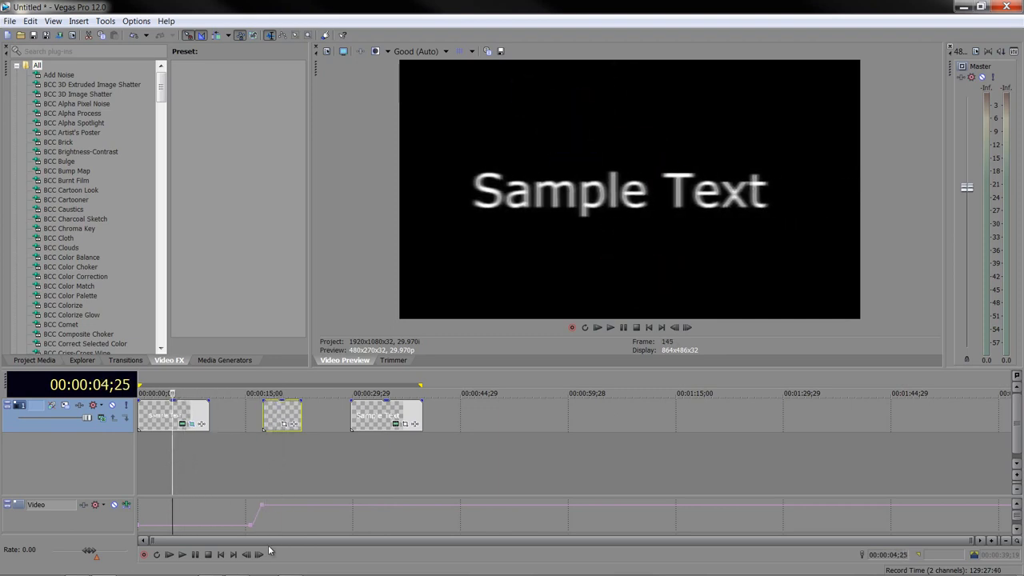
pyautogui.moveTo(237, 530)
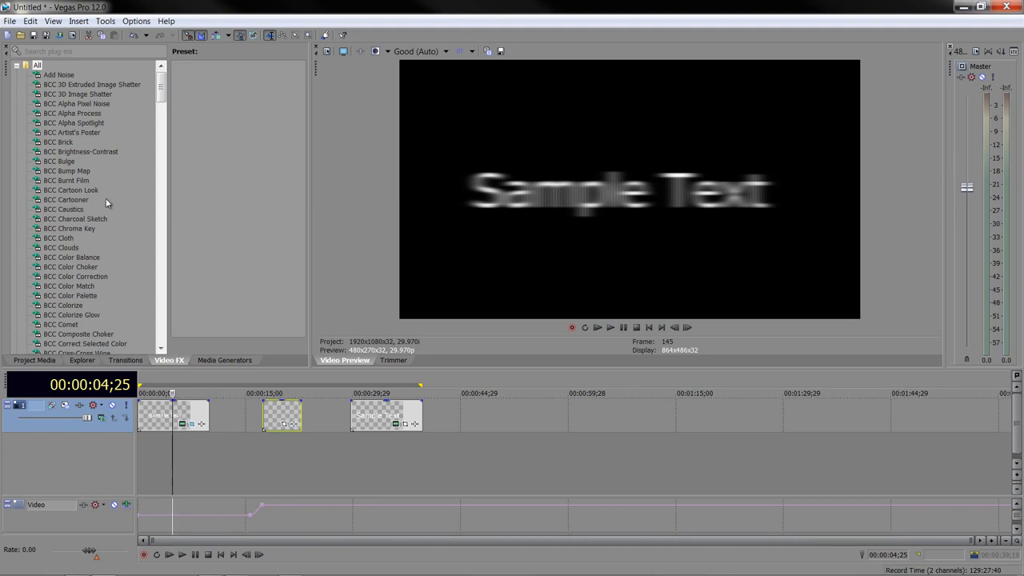
pyautogui.moveTo(174, 469)
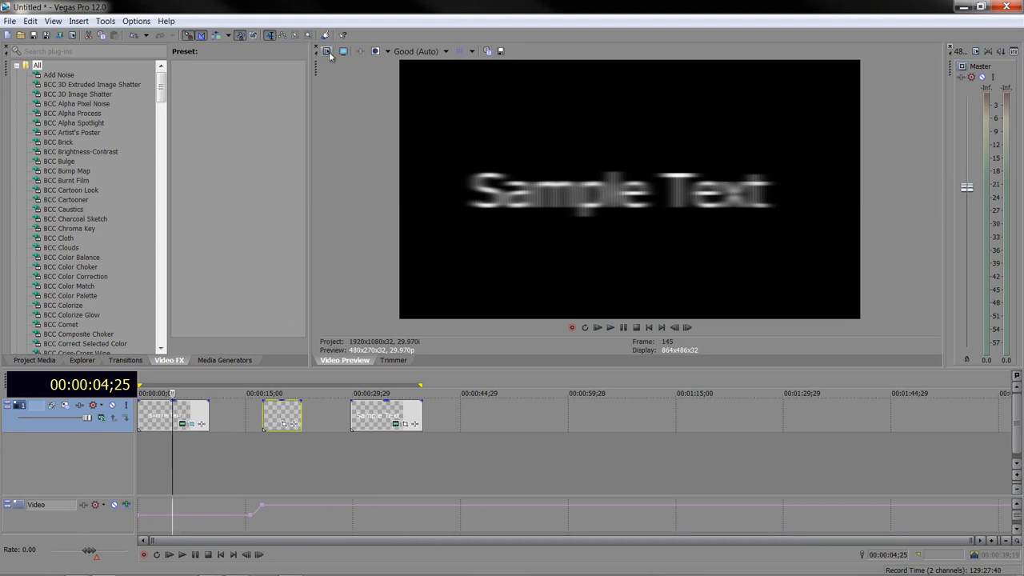
# Open Project Properties and set the motion blur type to Pyramid.
pyautogui.click(327, 52)
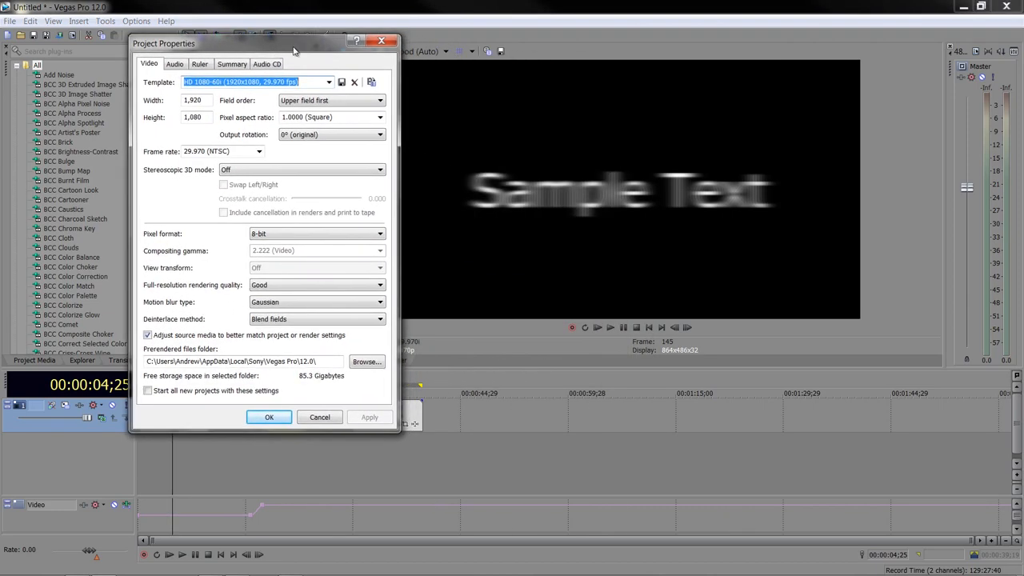
pyautogui.moveTo(293, 44); pyautogui.dragTo(284, 41)
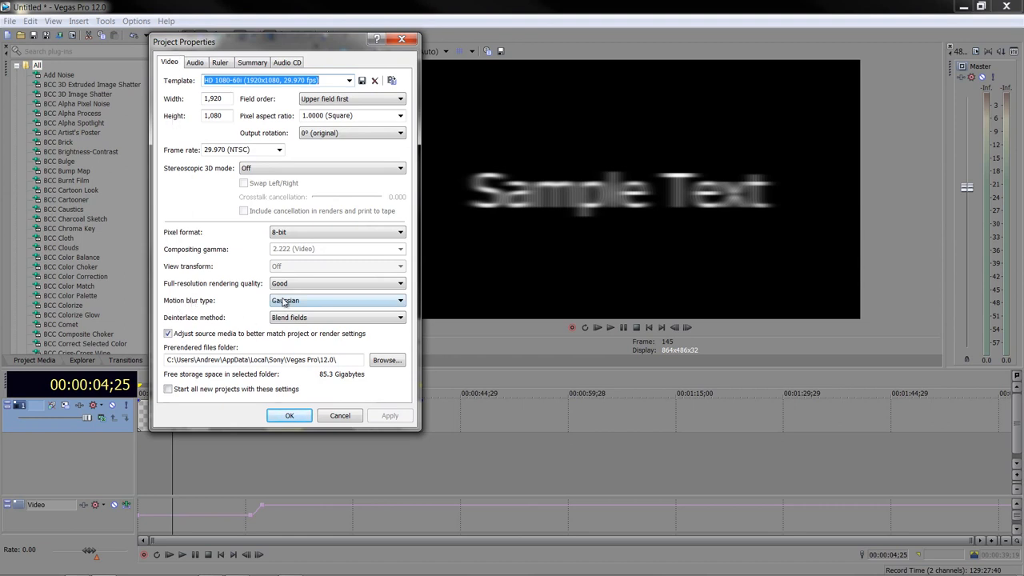
pyautogui.click(400, 300)
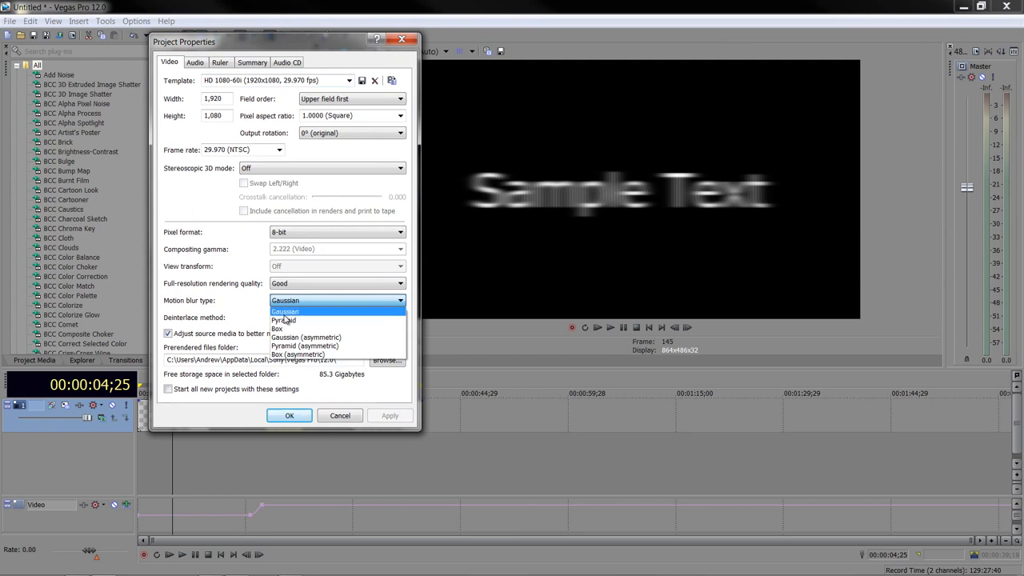
pyautogui.click(284, 320)
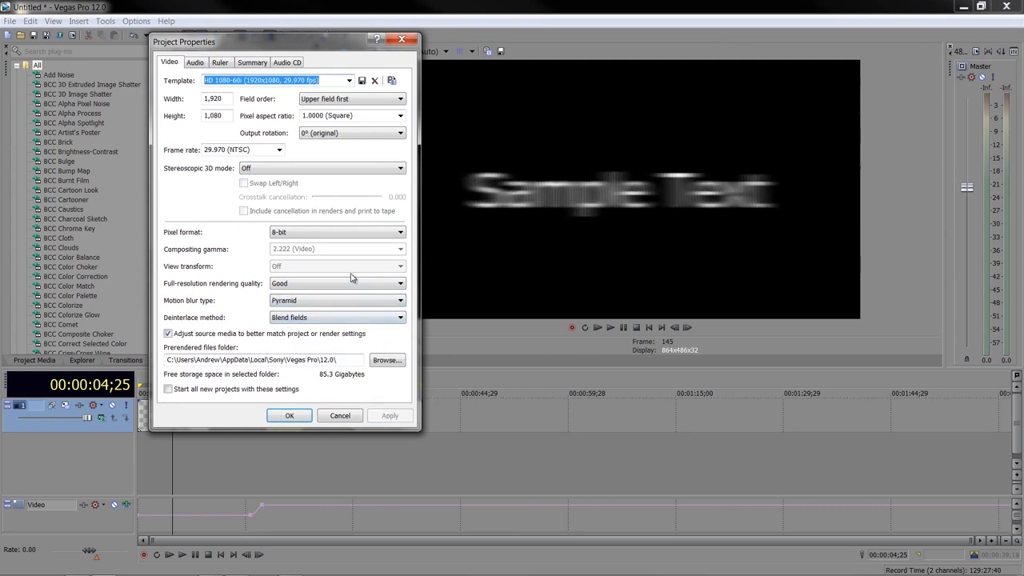
# Apply Box motion blur, then switch the type back to Gaussian.
pyautogui.click(400, 300)
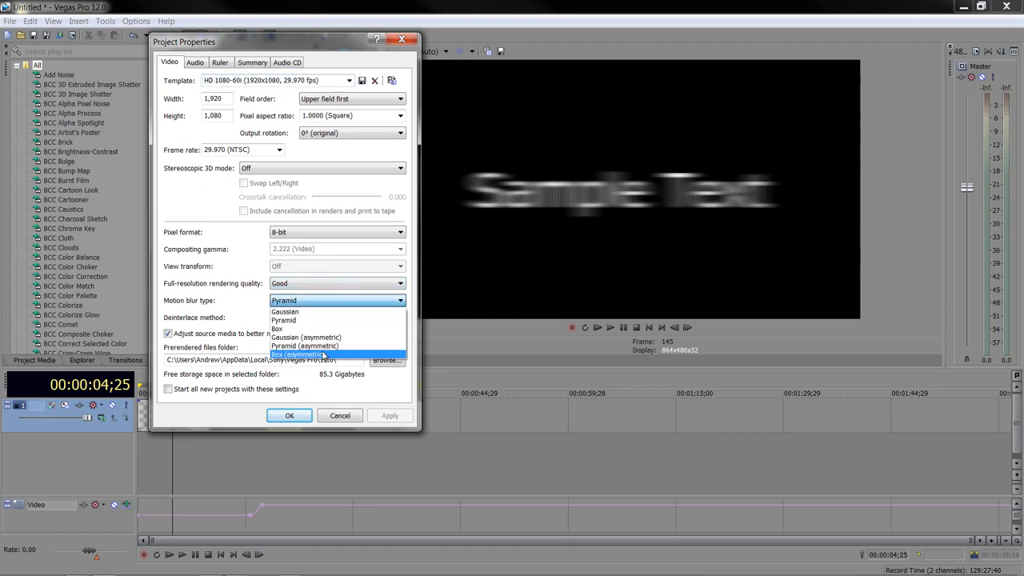
pyautogui.click(277, 328)
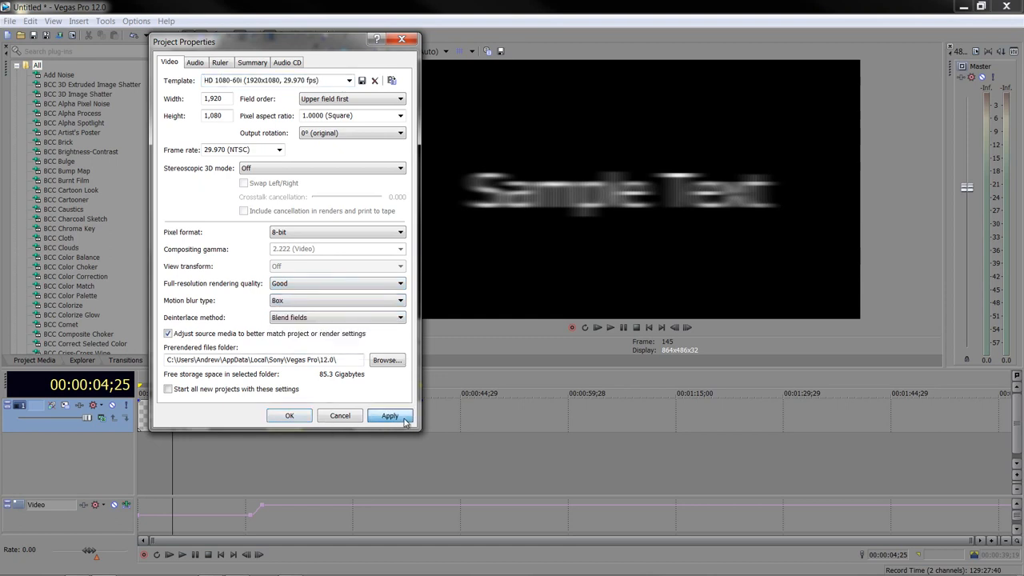
pyautogui.click(389, 416)
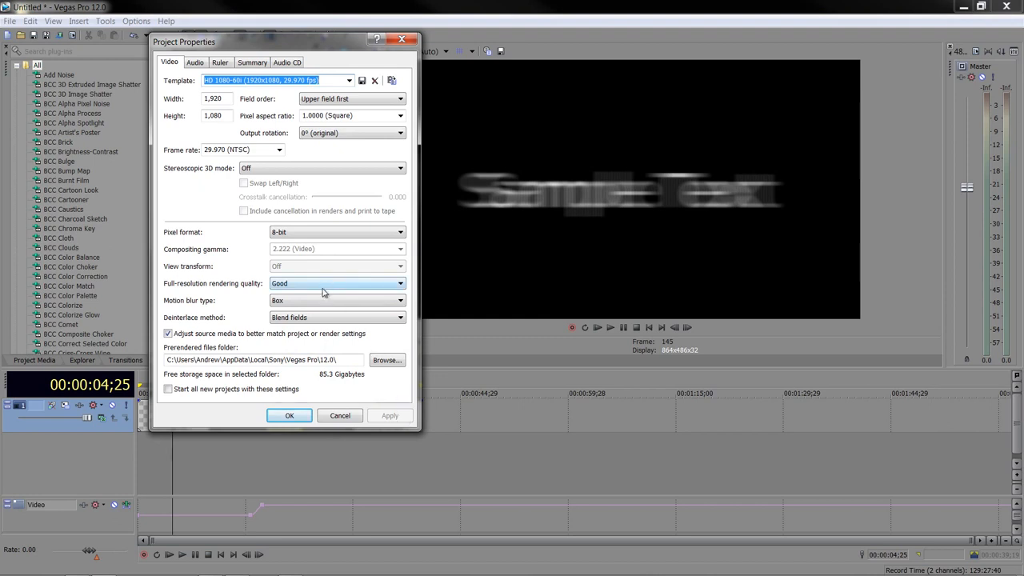
pyautogui.click(336, 300)
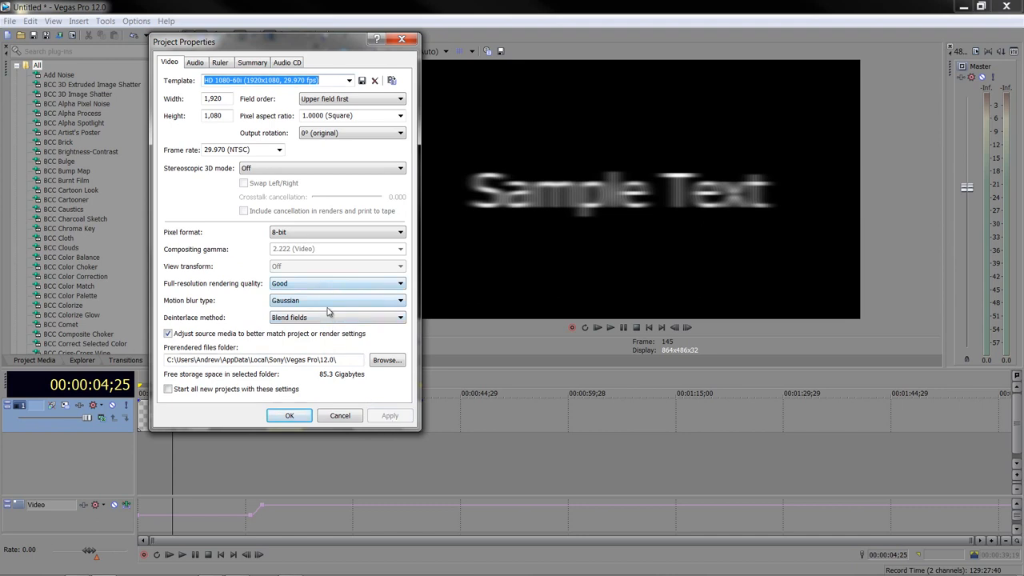
pyautogui.click(400, 300)
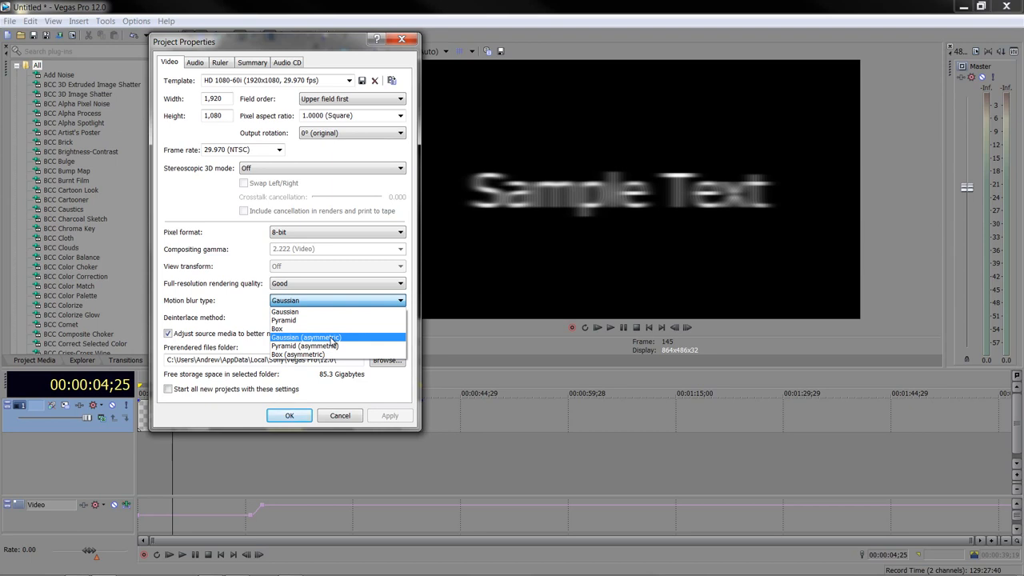
pyautogui.click(305, 336)
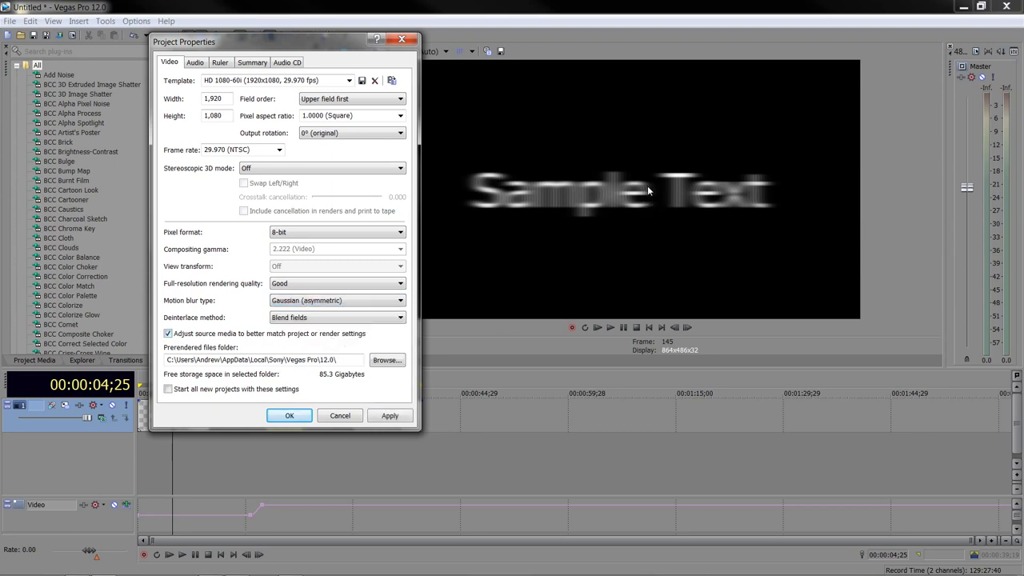
pyautogui.moveTo(425, 420)
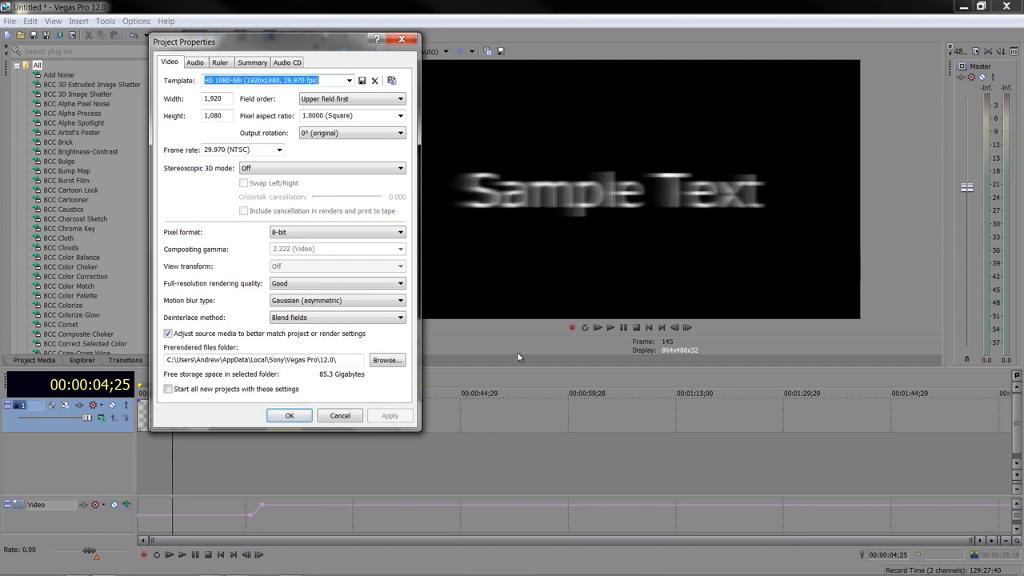
pyautogui.moveTo(640, 185)
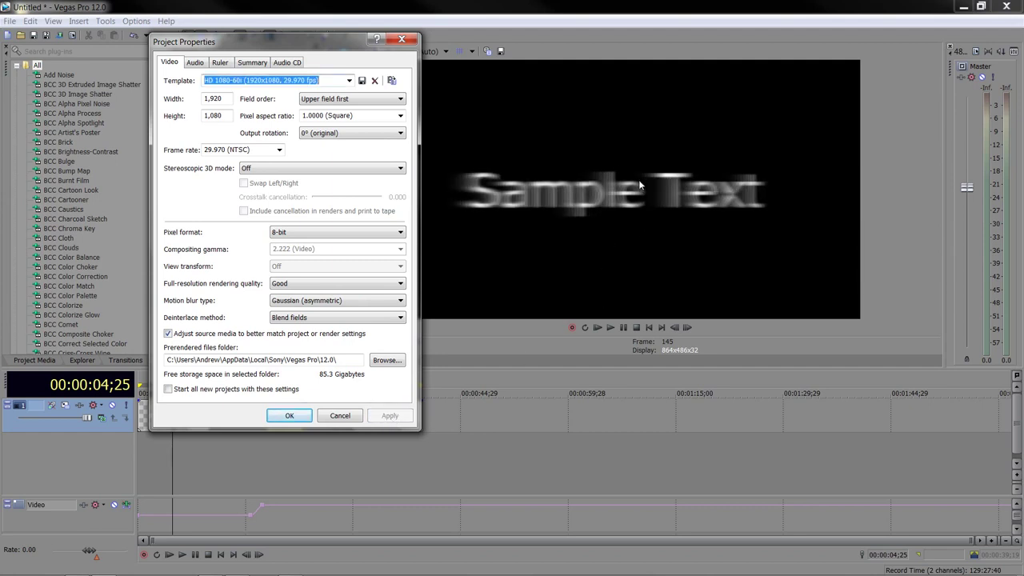
pyautogui.moveTo(470, 184)
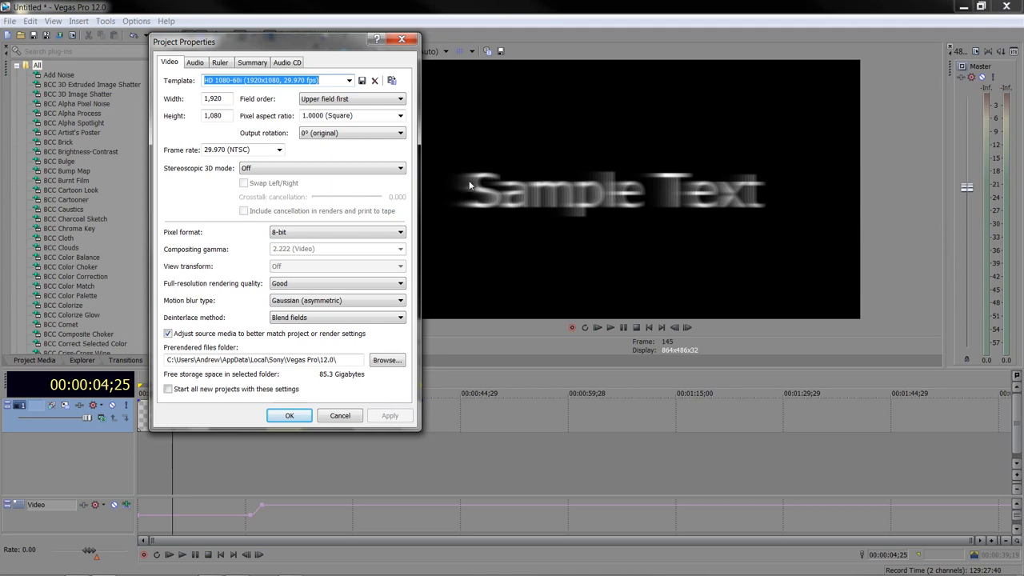
pyautogui.moveTo(459, 197)
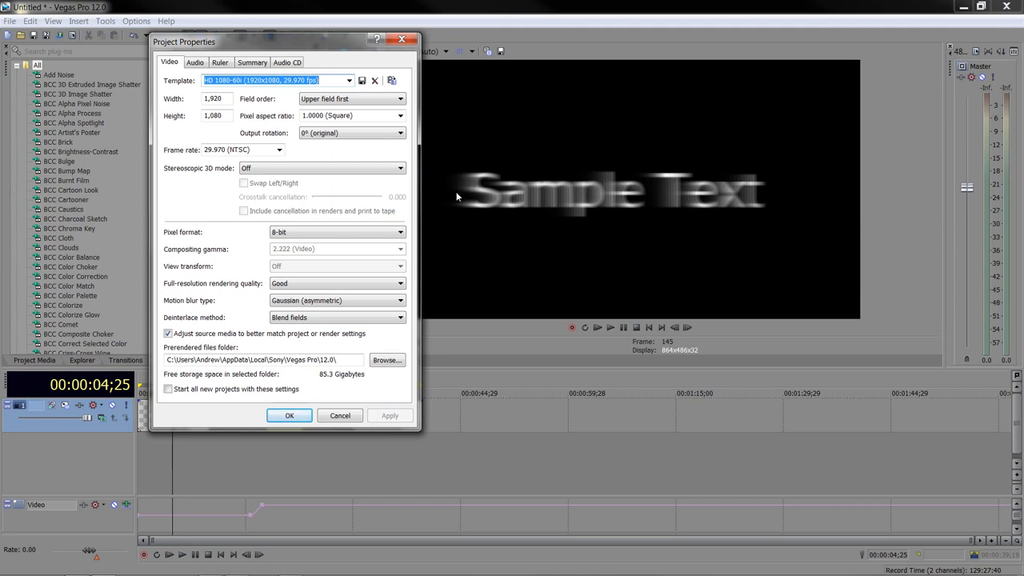
pyautogui.moveTo(482, 188)
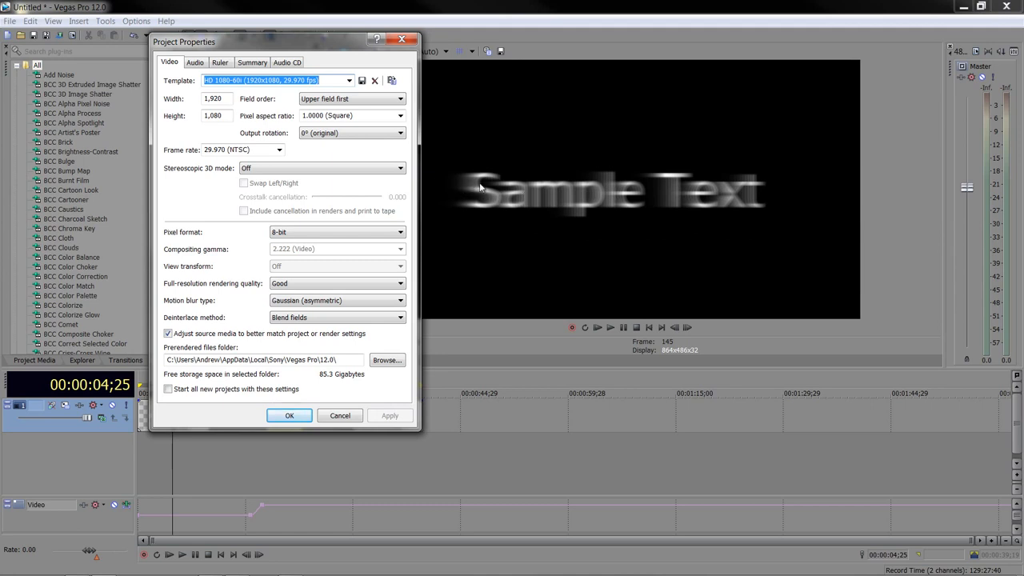
pyautogui.moveTo(637, 203)
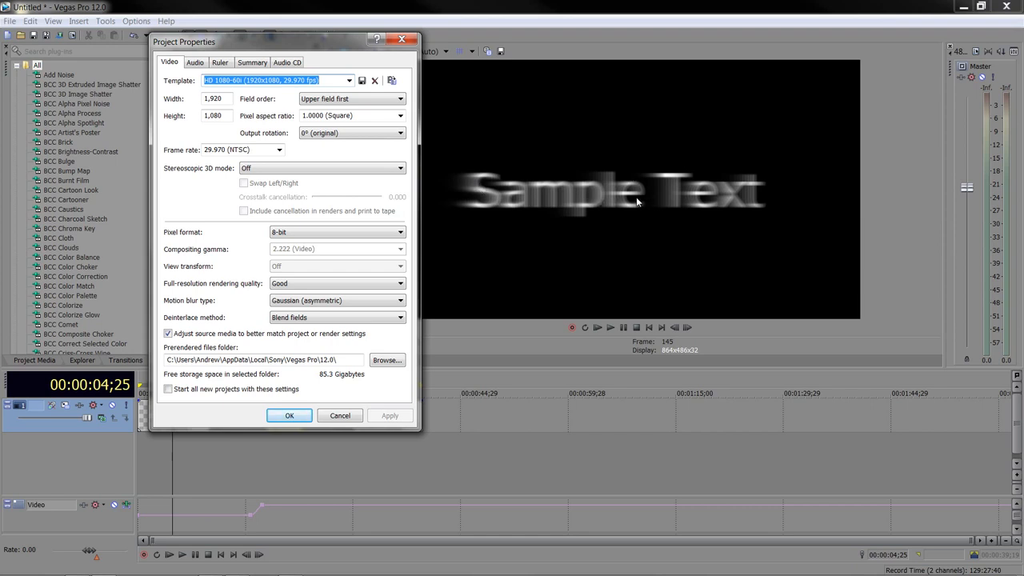
pyautogui.moveTo(514, 237)
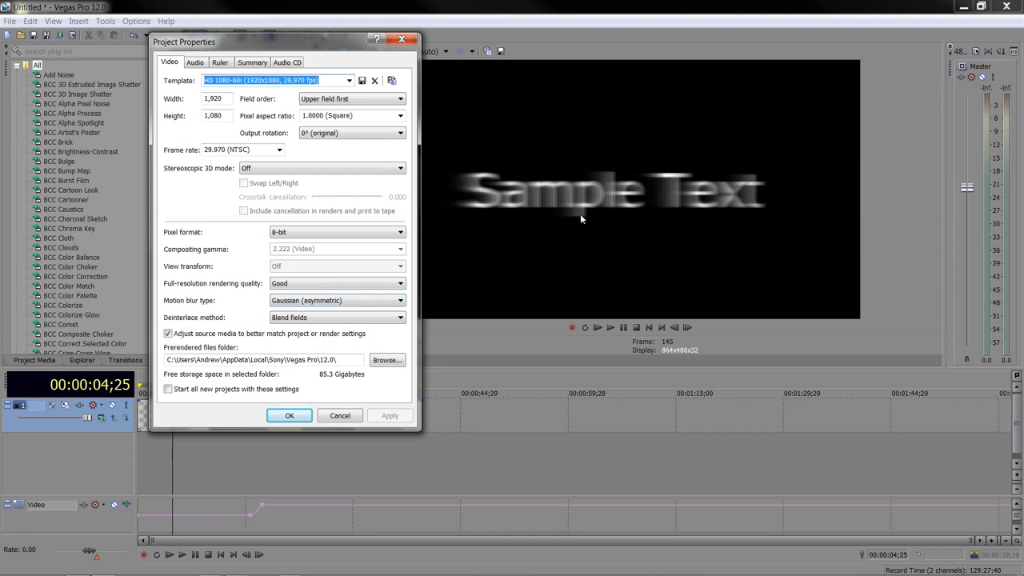
pyautogui.moveTo(571, 222)
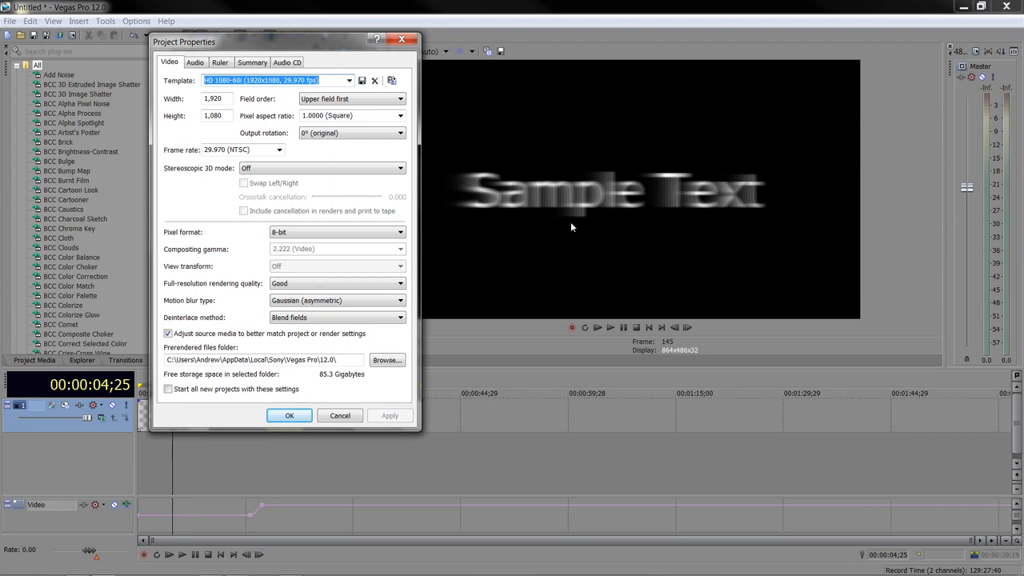
pyautogui.moveTo(584, 219)
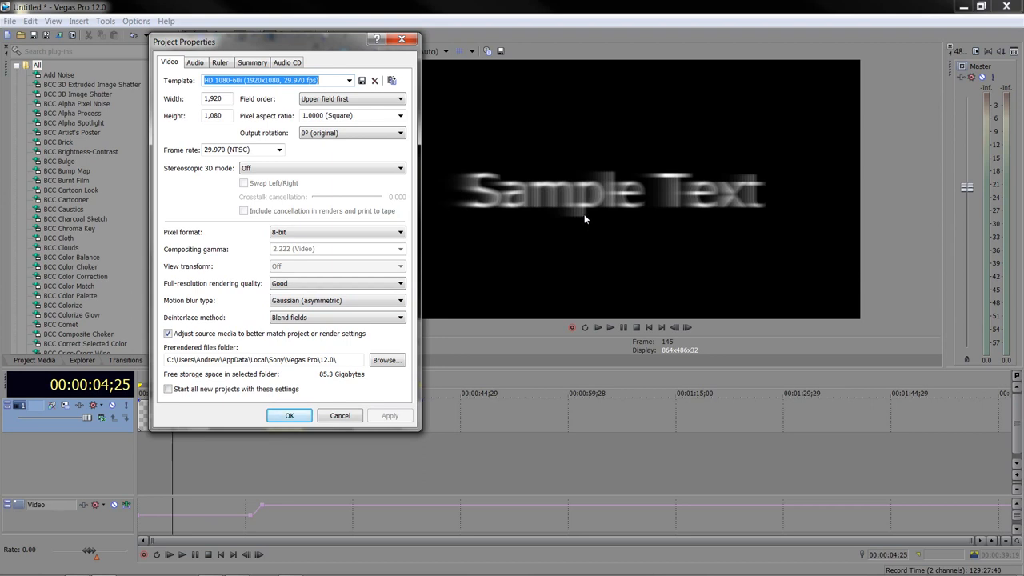
pyautogui.moveTo(565, 220)
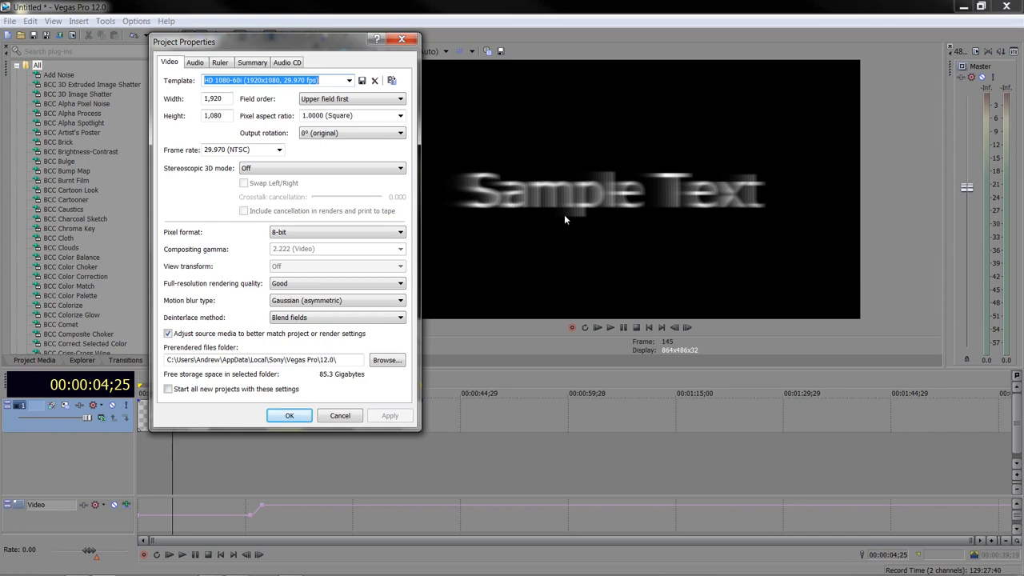
pyautogui.moveTo(670, 225)
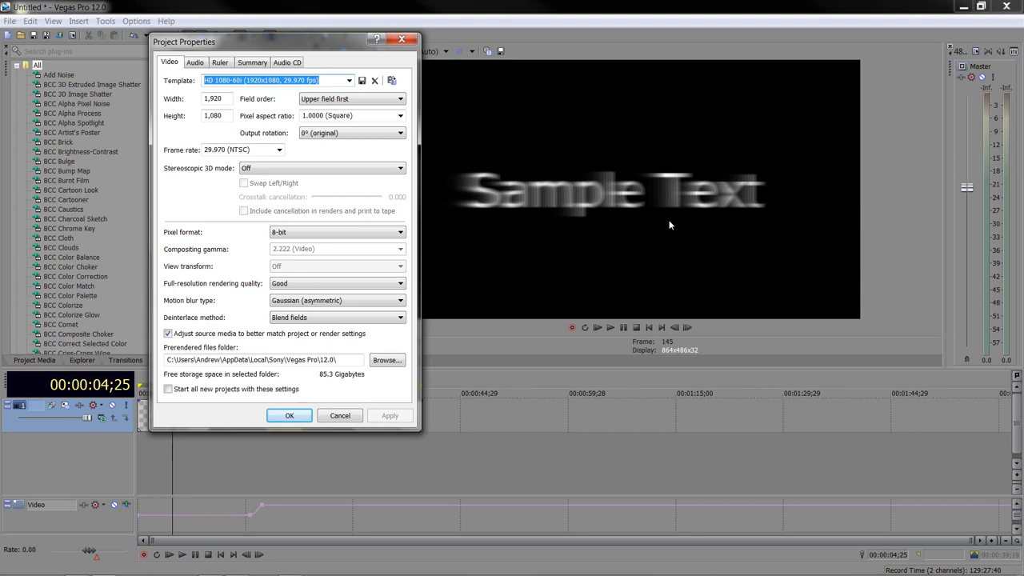
pyautogui.moveTo(608, 206)
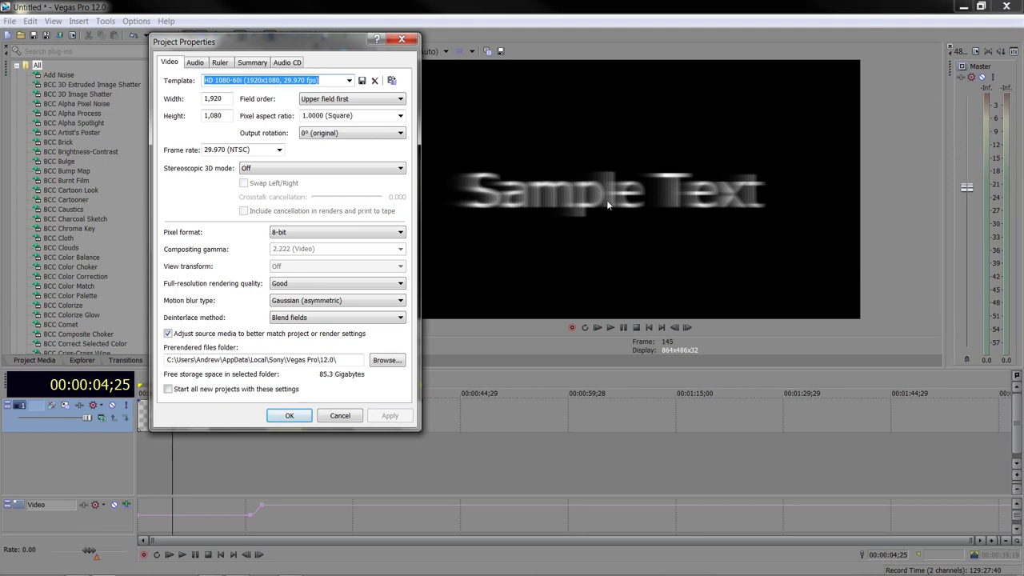
pyautogui.moveTo(462, 218)
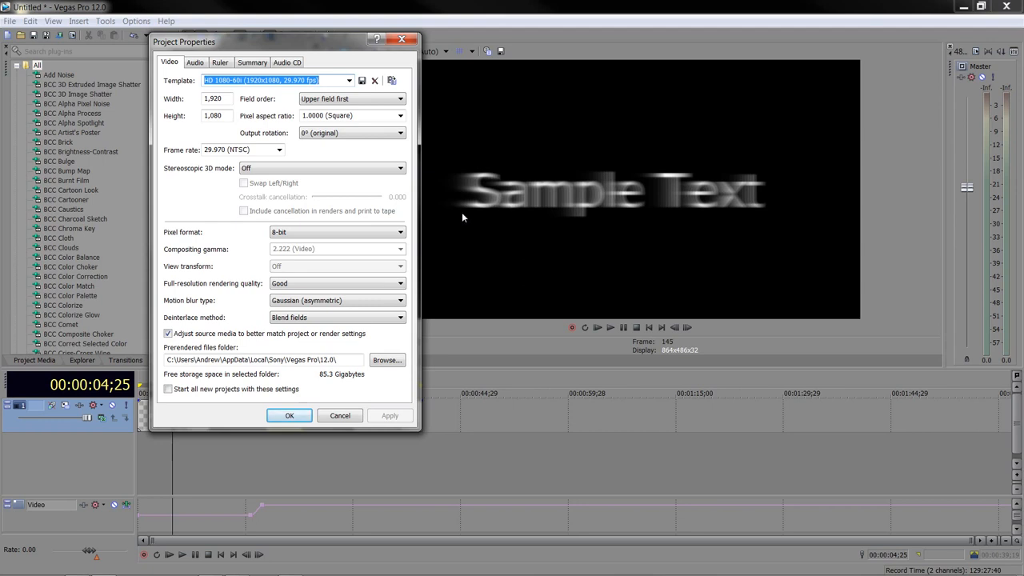
pyautogui.moveTo(290, 416)
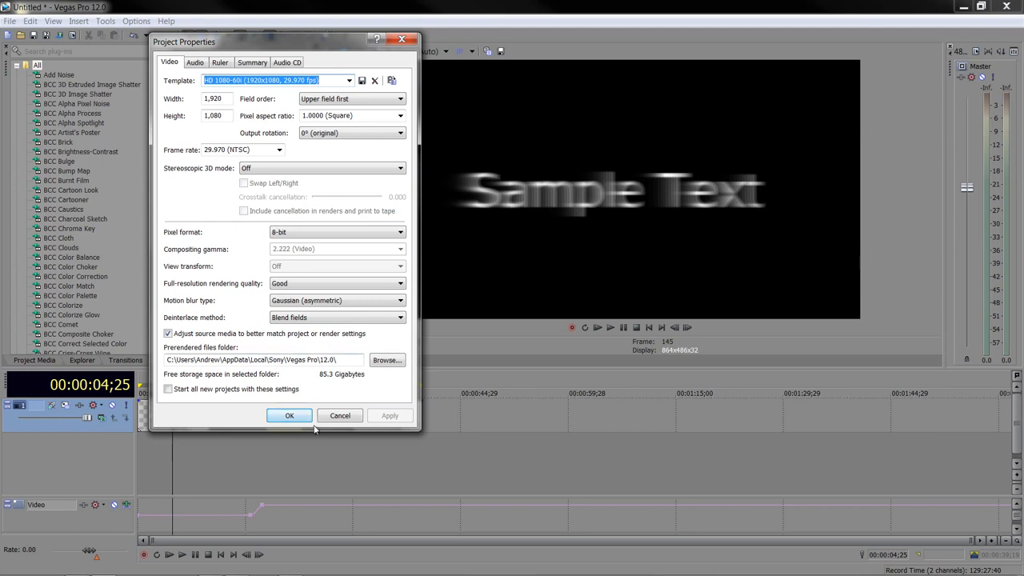
# Confirm Project Properties with OK and play back the titles, ending on the third title.
pyautogui.click(290, 416)
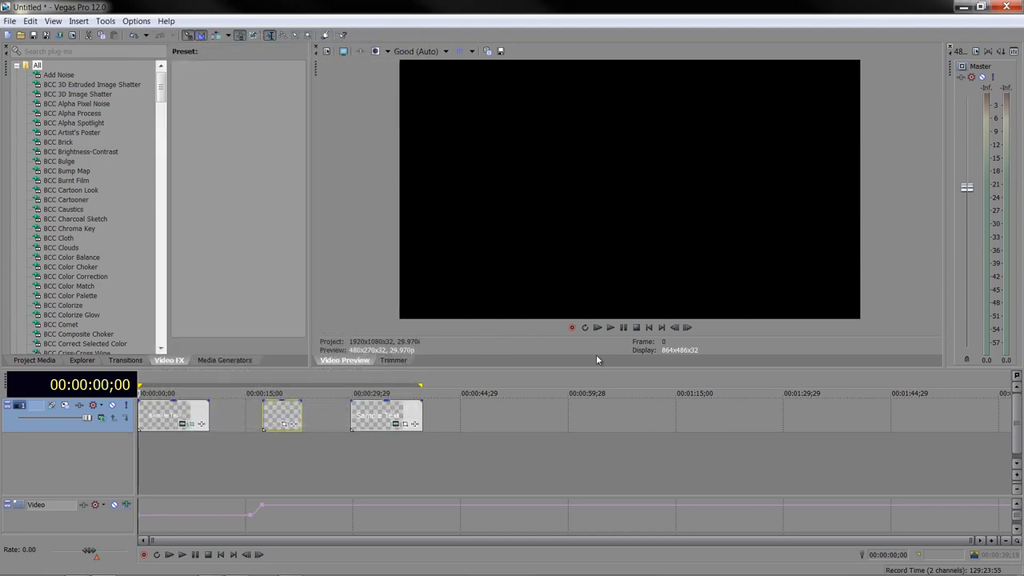
pyautogui.click(597, 327)
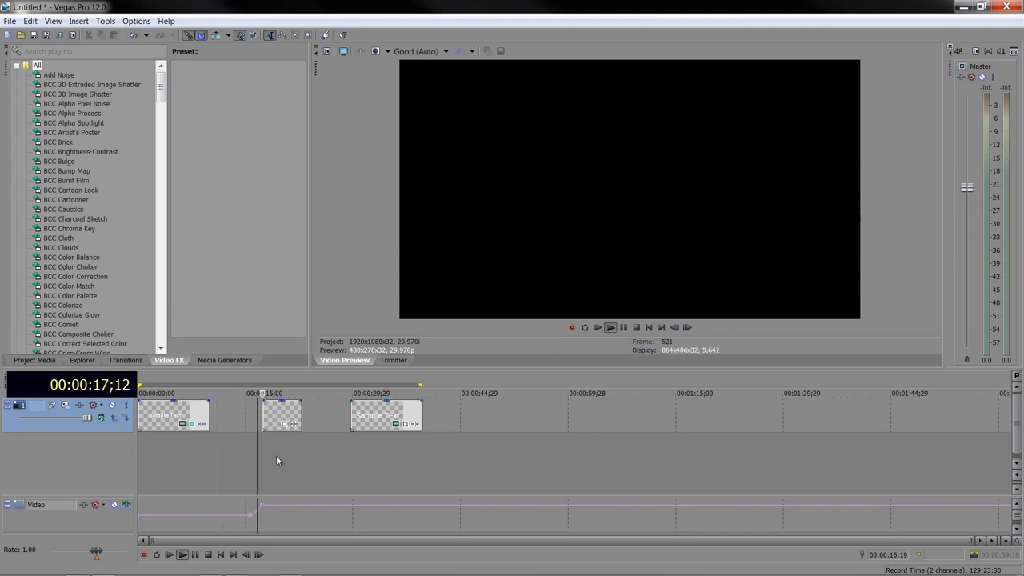
pyautogui.click(597, 327)
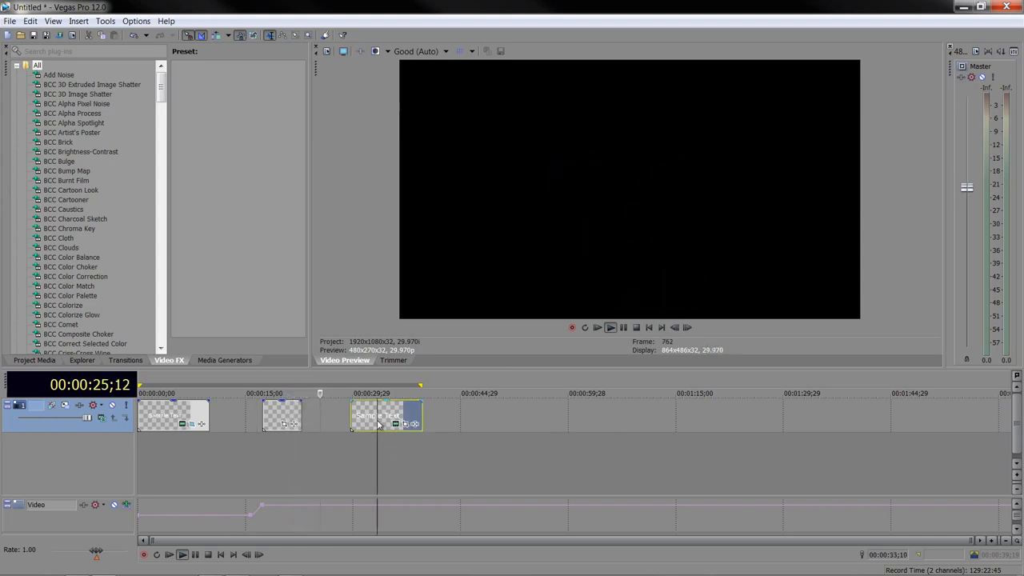
pyautogui.click(609, 327)
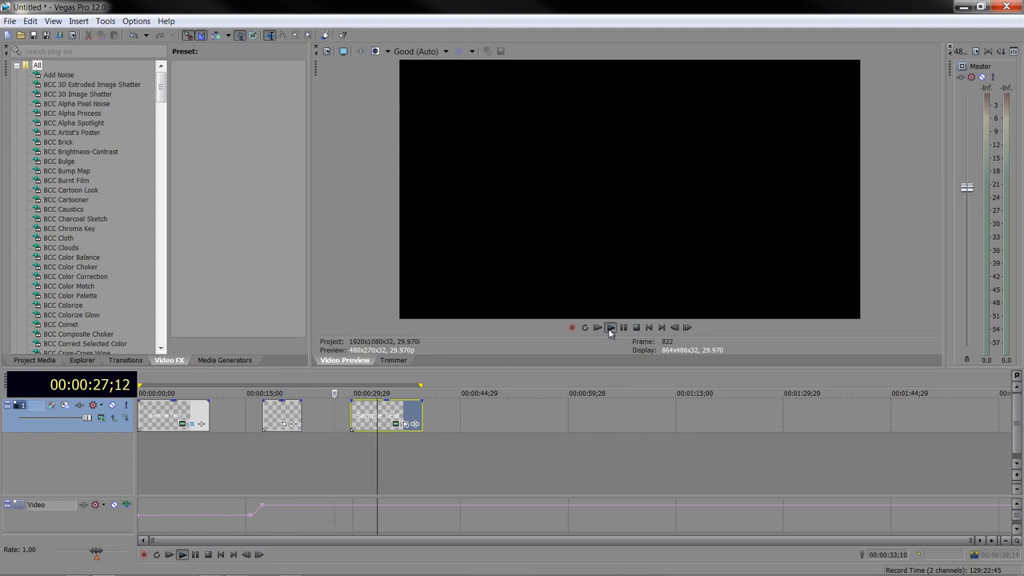
pyautogui.click(597, 328)
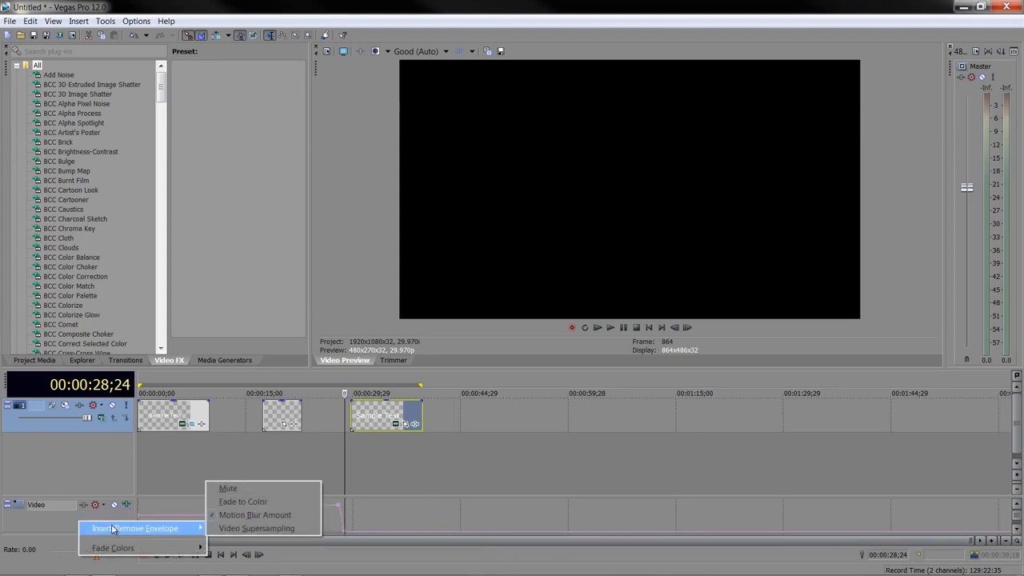
pyautogui.moveTo(272, 488)
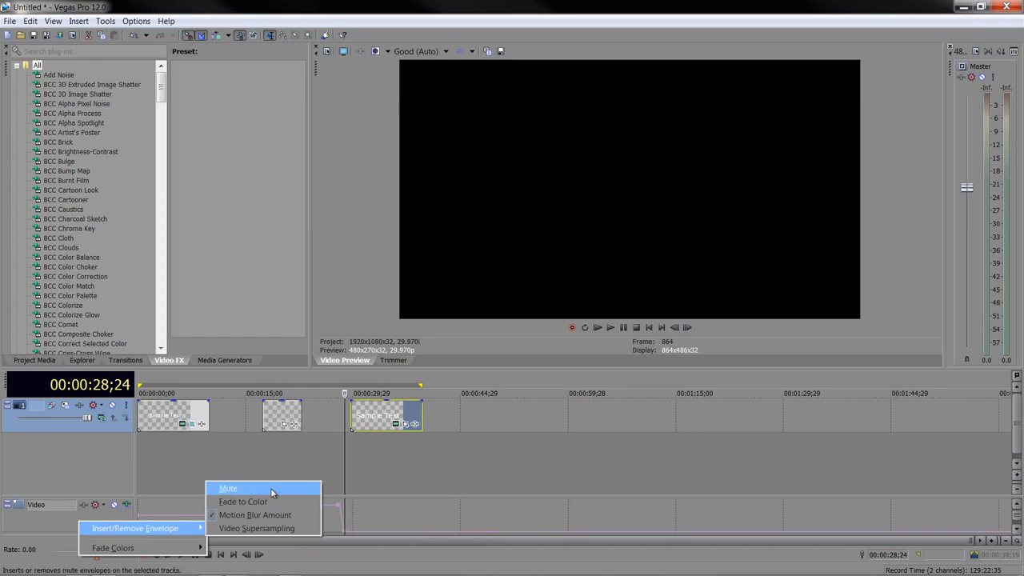
pyautogui.click(228, 488)
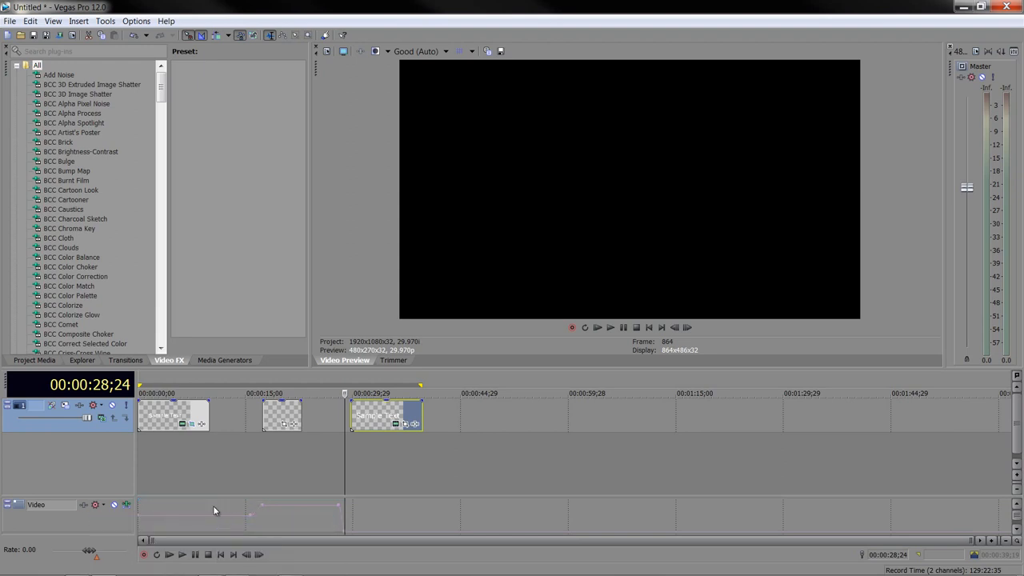
pyautogui.moveTo(162, 517)
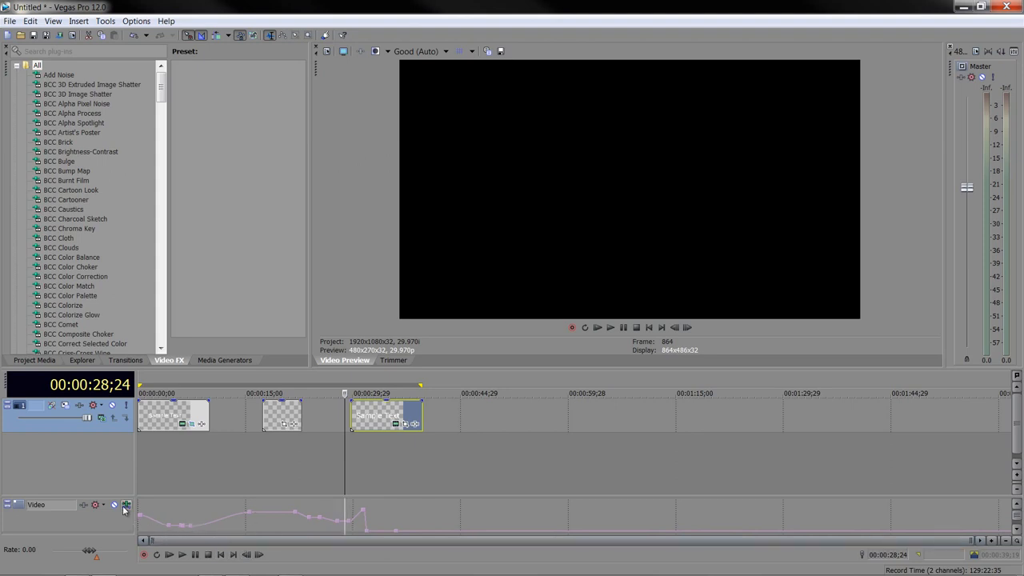
pyautogui.moveTo(147, 514)
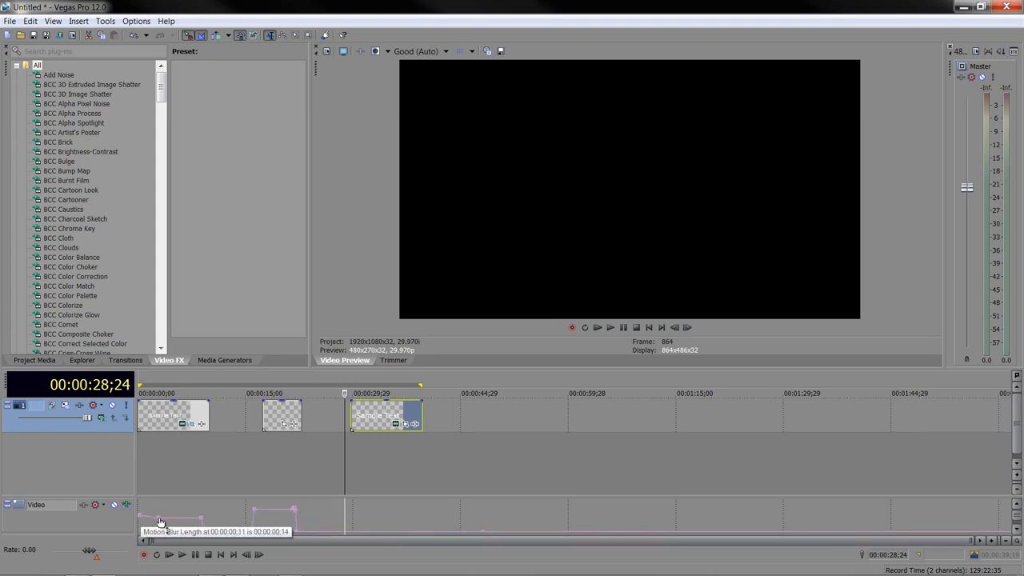
pyautogui.moveTo(160, 520)
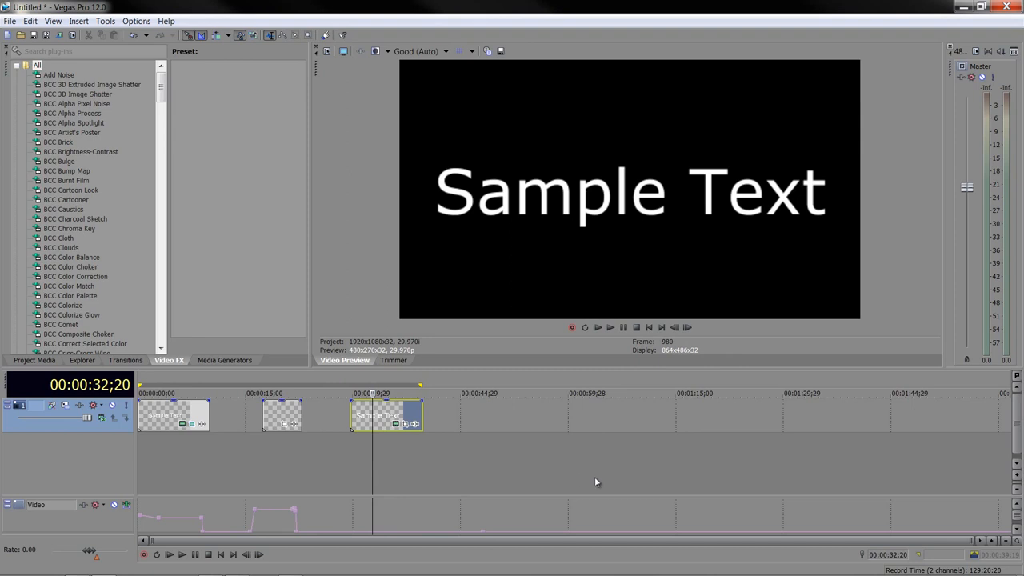
pyautogui.moveTo(569, 477)
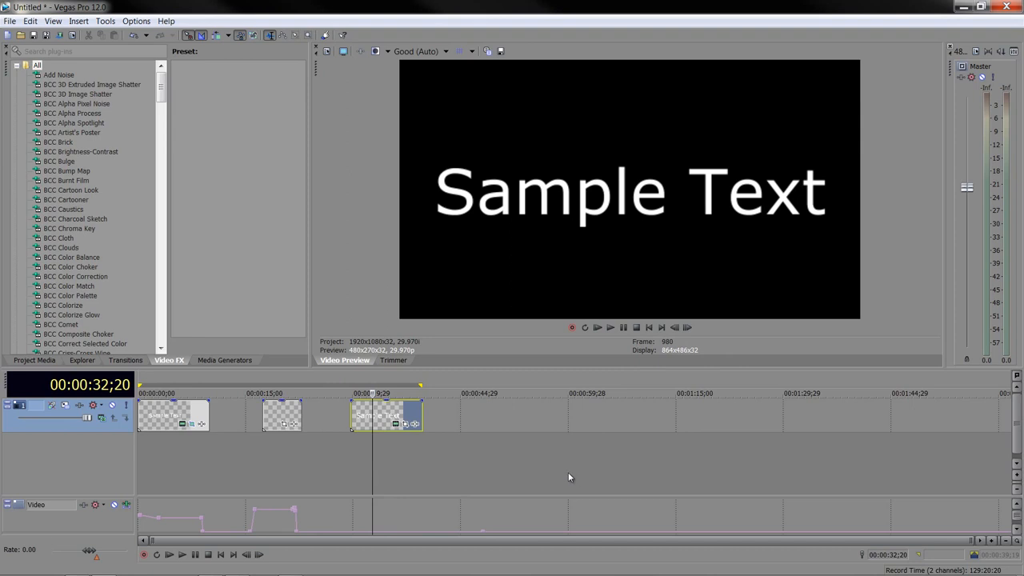